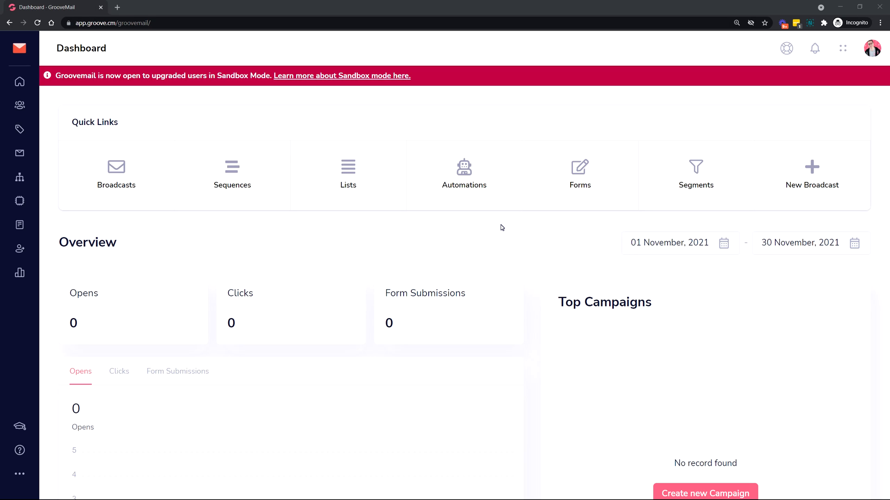
mouse_move(20, 105)
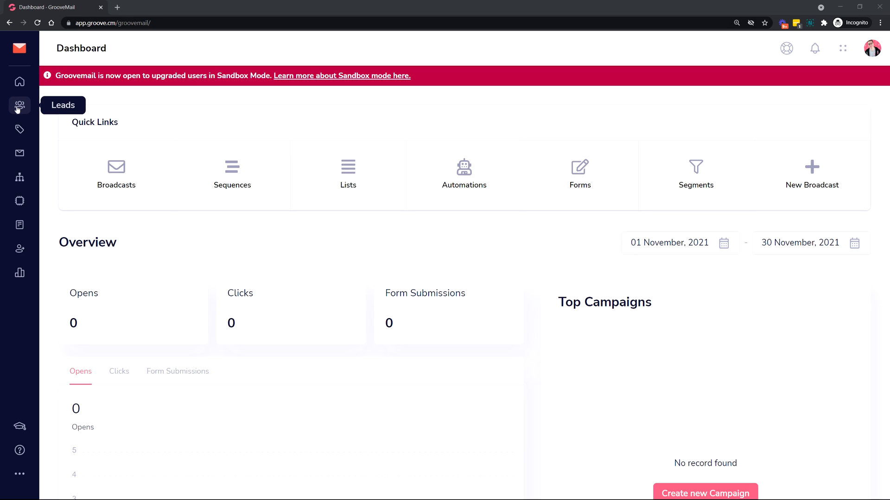
Open the Leads page showing David and reveal the Add New Leads options
click(19, 106)
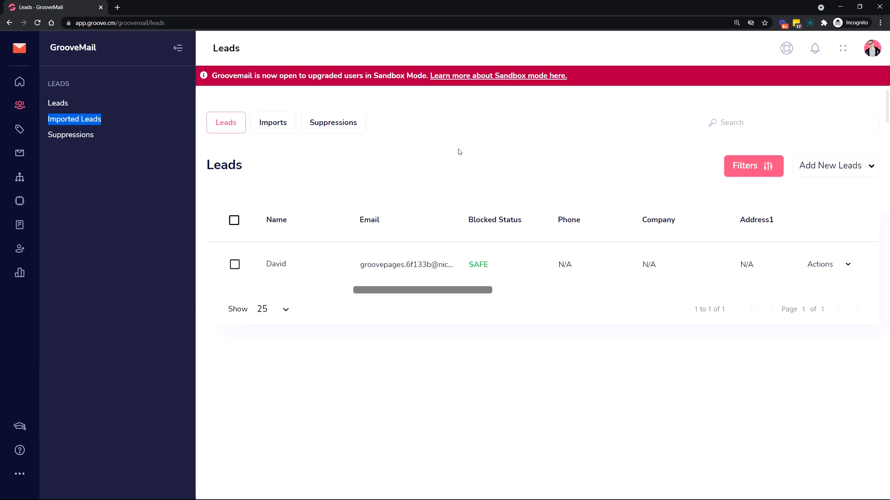
click(834, 165)
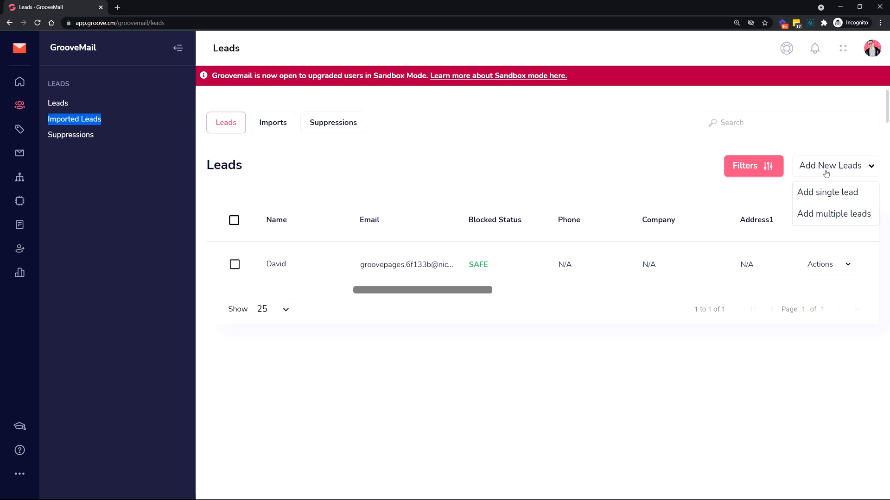
mouse_move(871, 220)
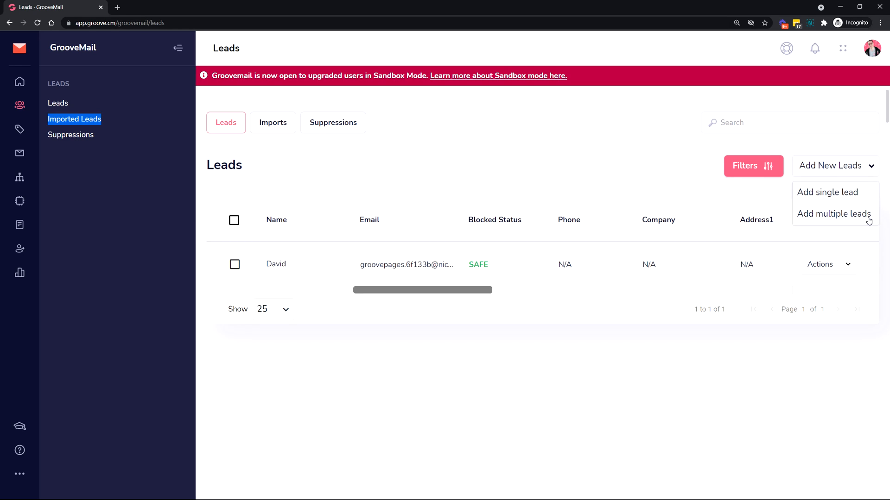
mouse_move(830, 220)
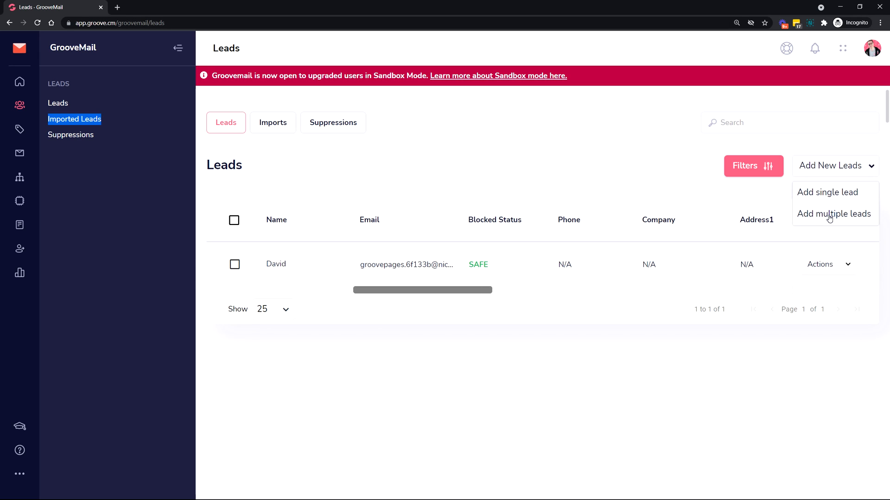
Choose Add multiple leads and answer Records info: collected via website, hosted on ActiveCampaign
click(834, 214)
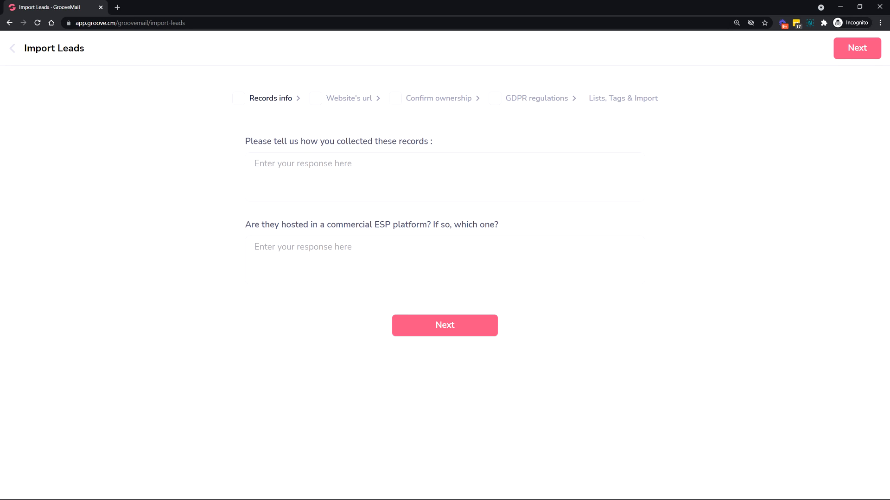
mouse_move(680, 159)
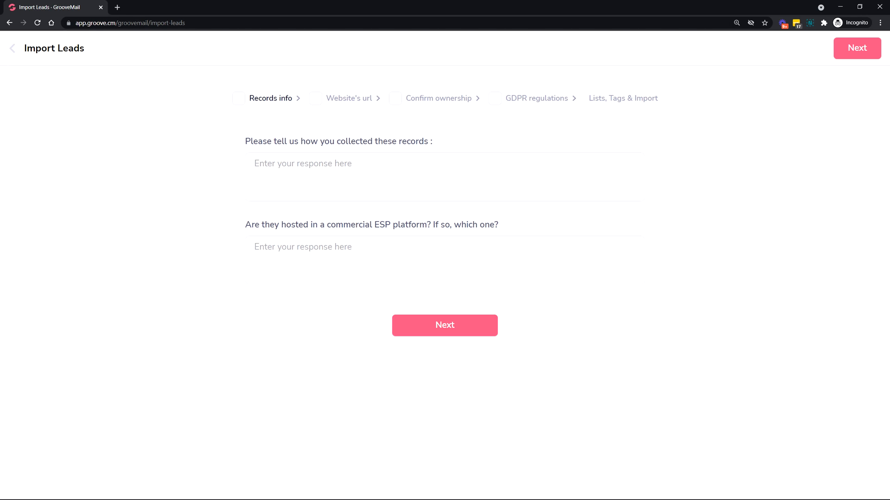
triple_click(337, 141)
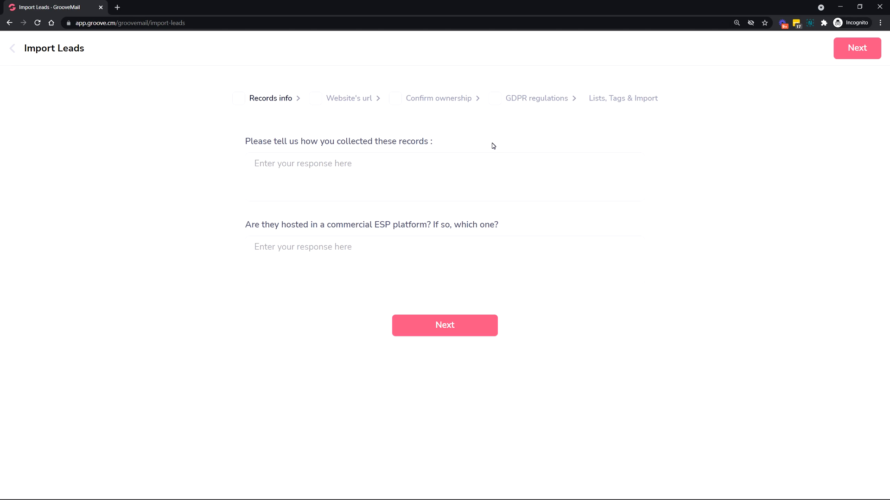
click(302, 163)
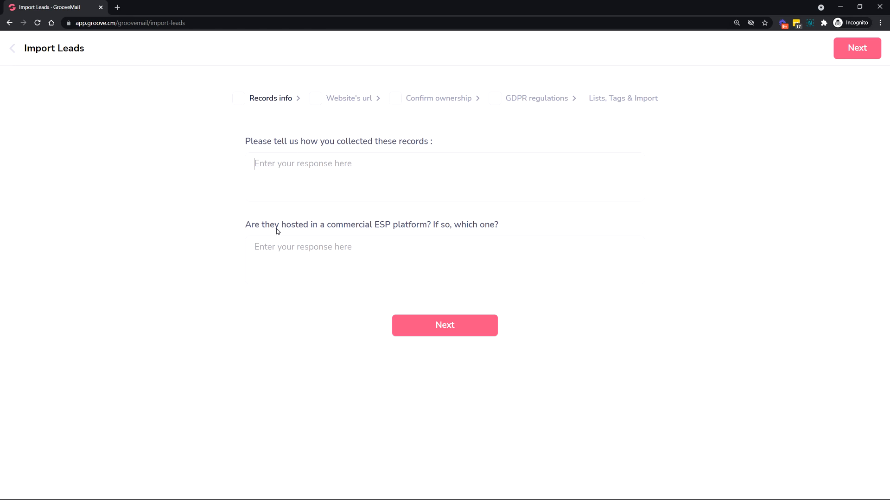
mouse_move(382, 229)
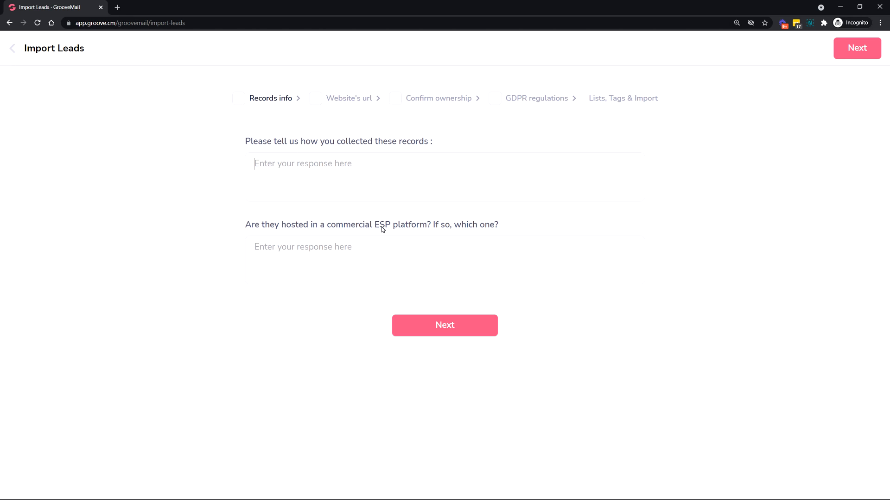
double_click(381, 225)
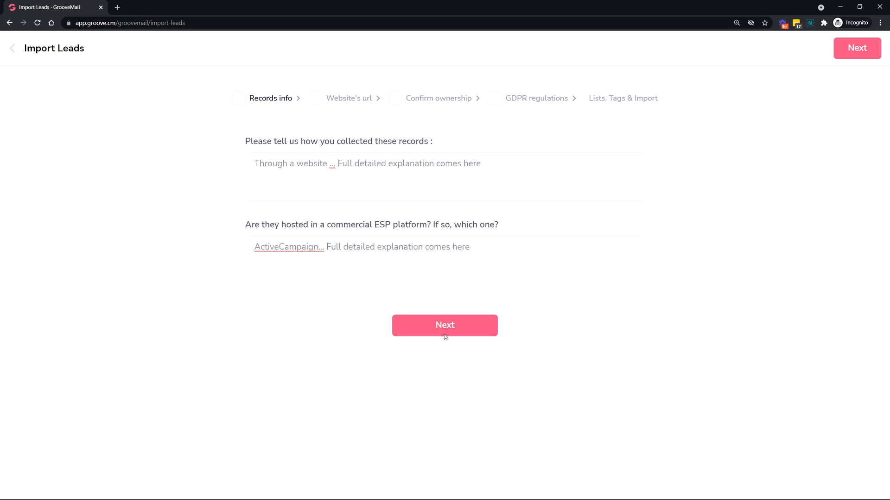
click(444, 325)
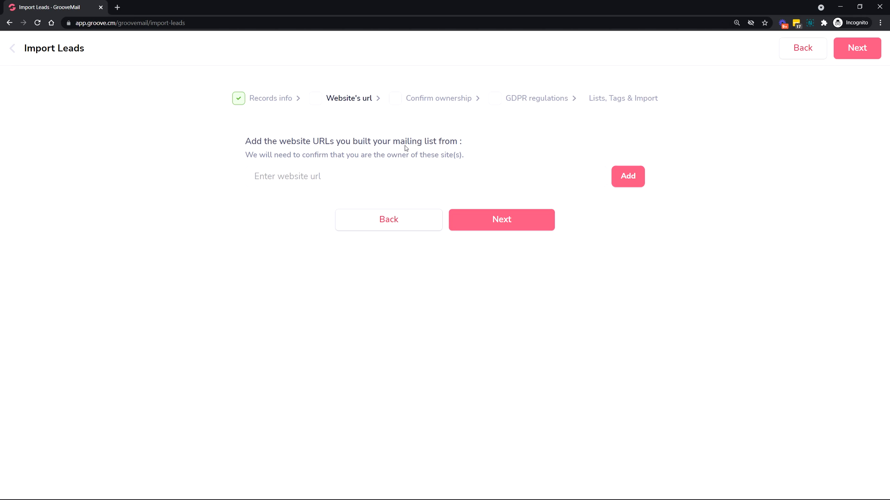
mouse_move(362, 147)
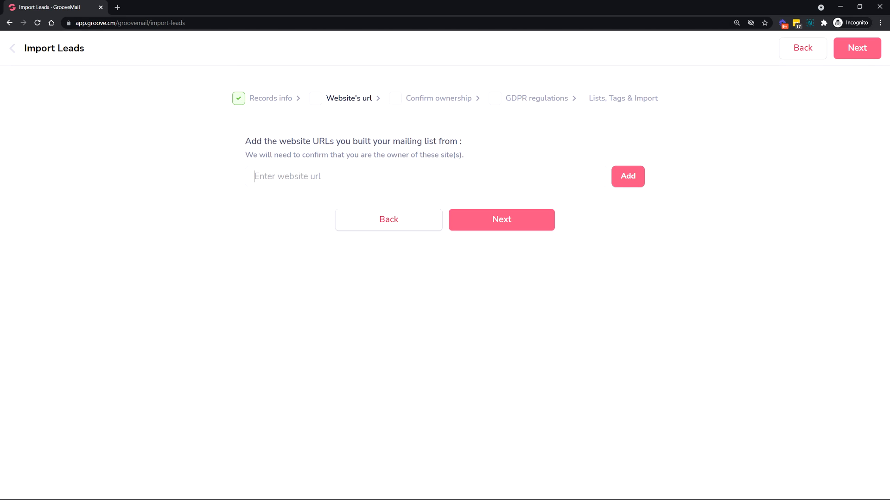
mouse_move(199, 278)
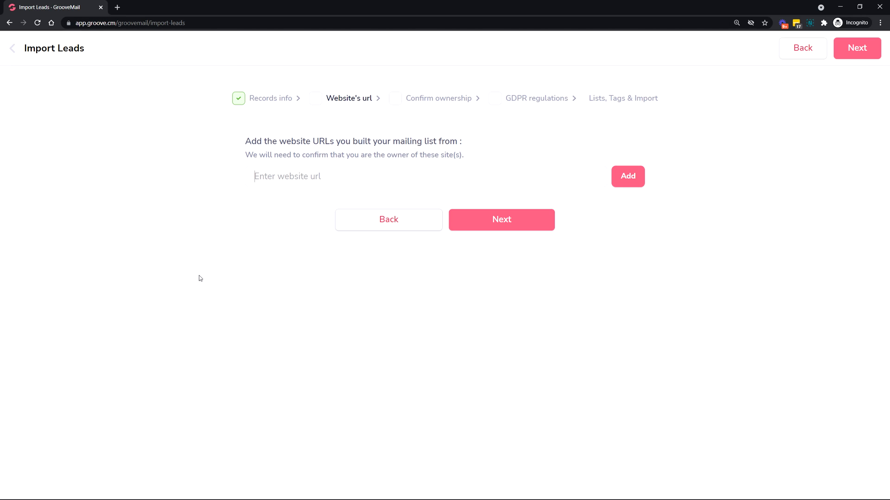
mouse_move(198, 276)
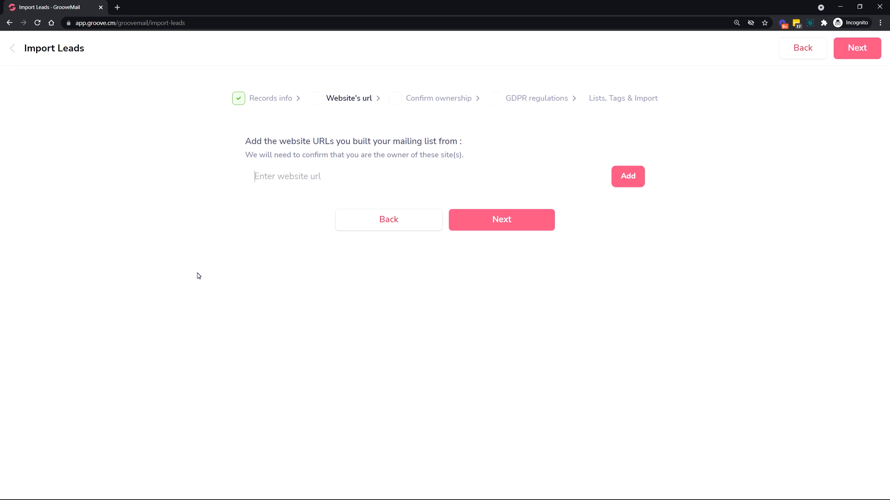
text(groovedigital.com)
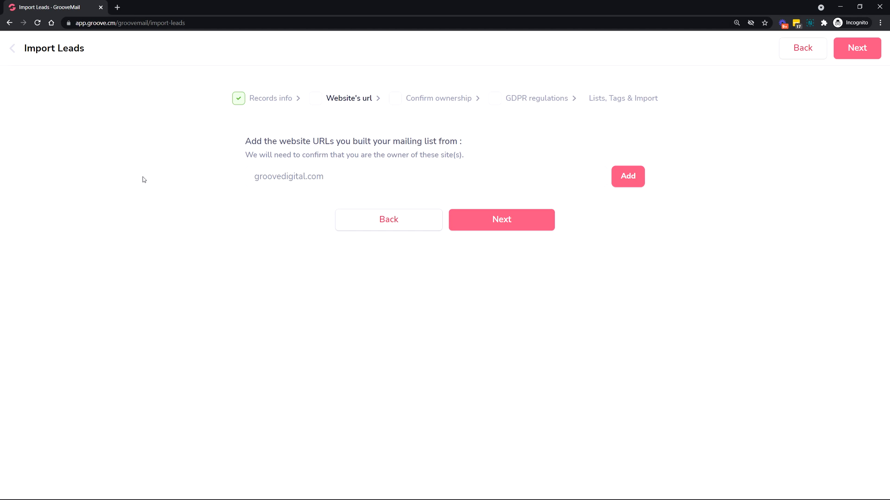
click(500, 219)
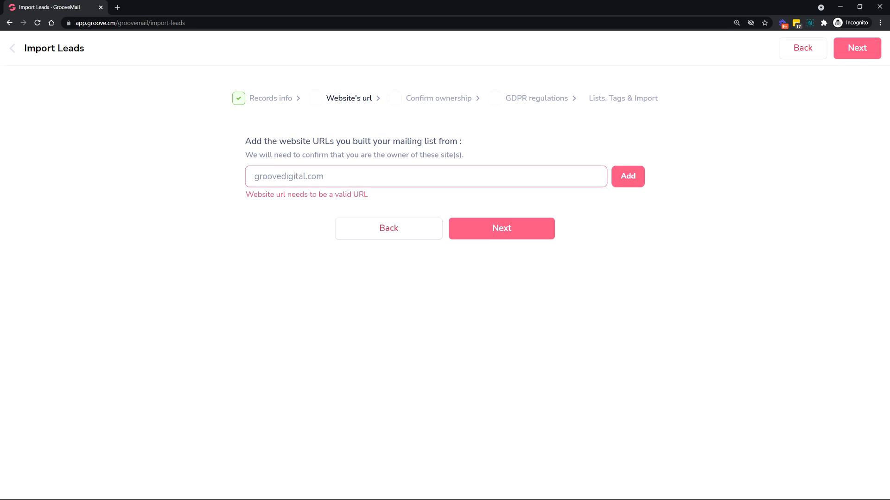
text(https://)
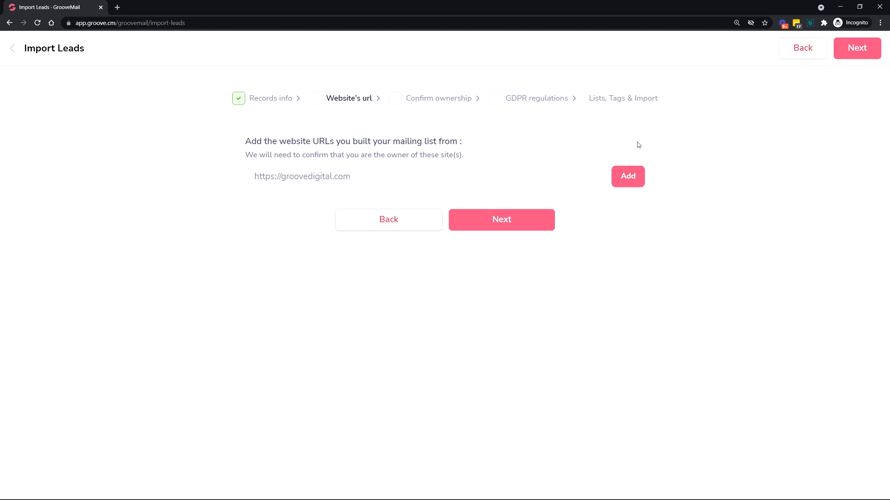
click(627, 176)
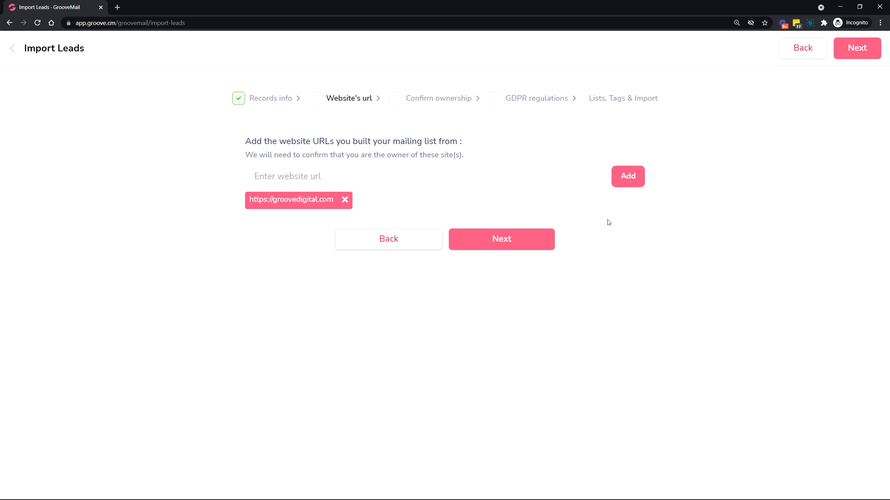
mouse_move(321, 286)
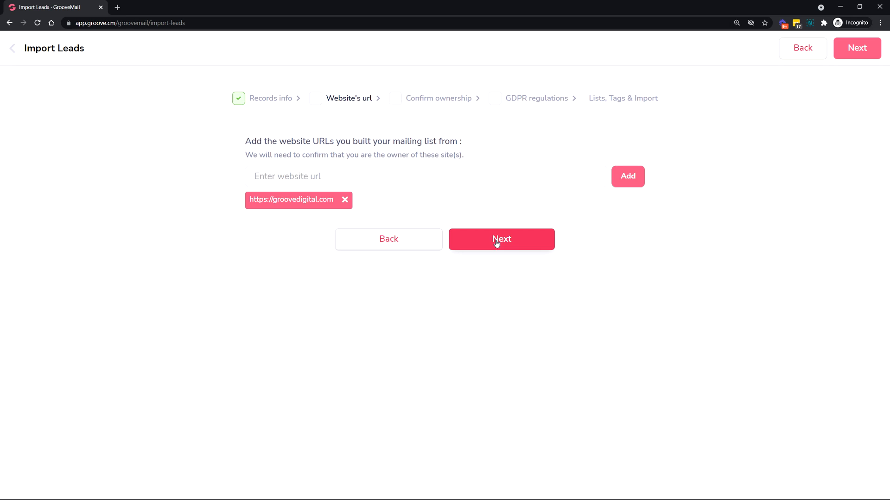
click(501, 240)
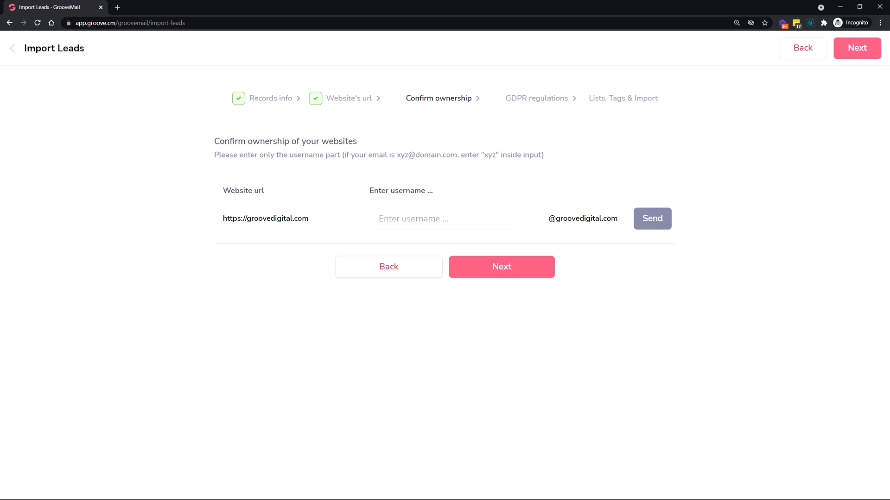
double_click(581, 218)
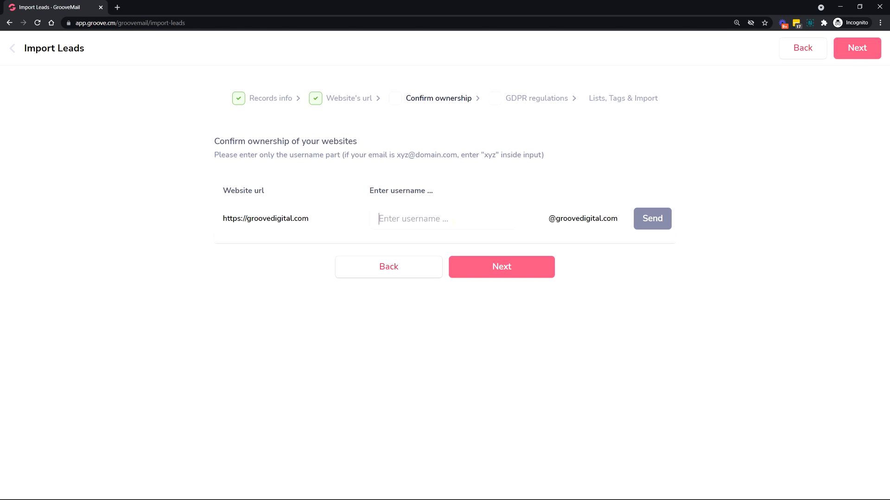
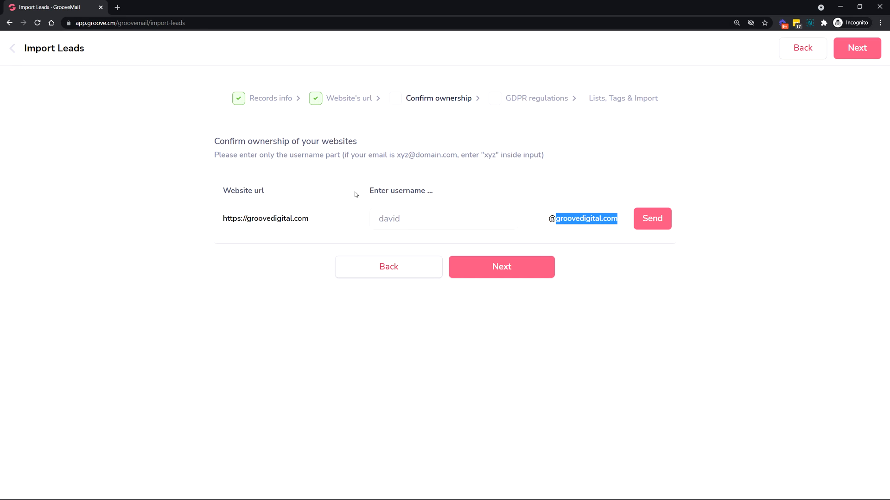
click(652, 218)
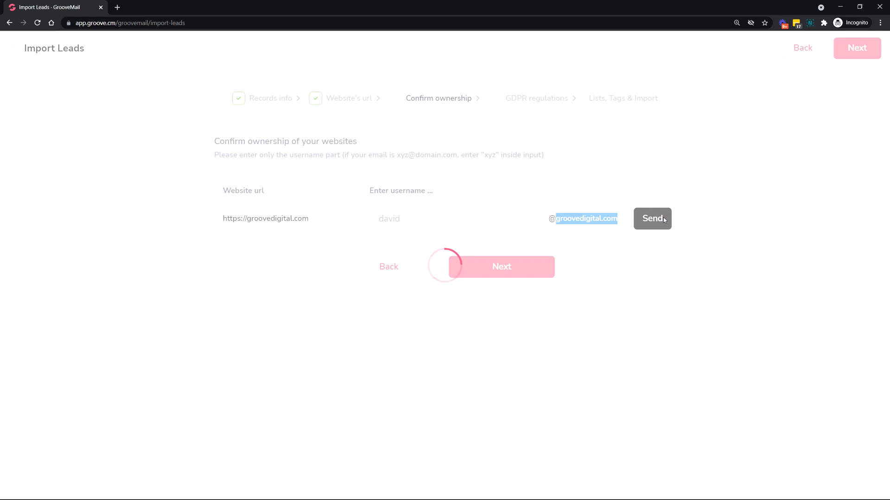
click(652, 219)
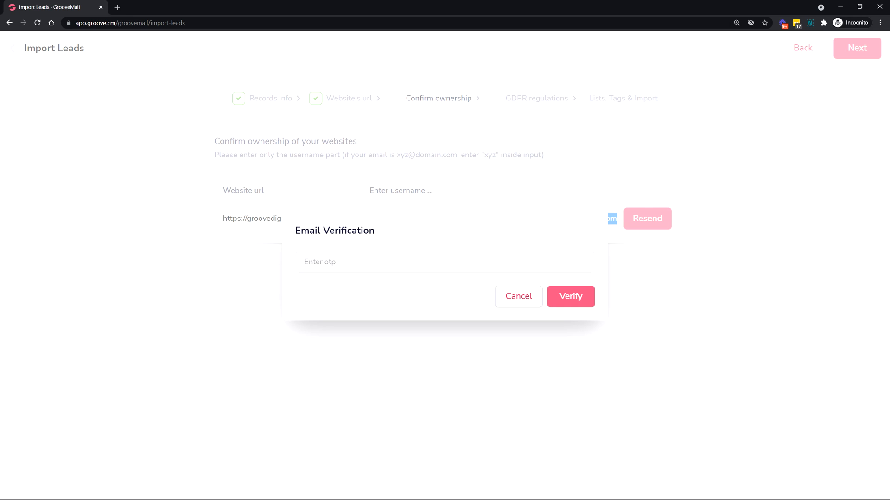
mouse_move(395, 237)
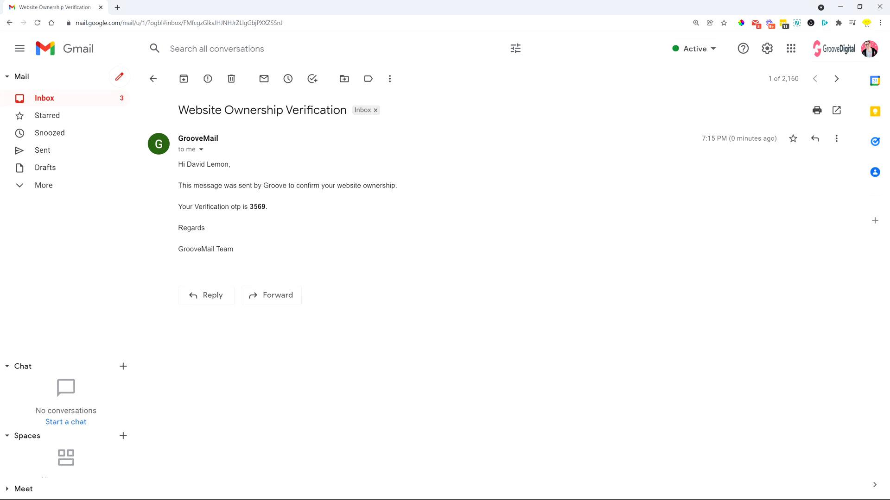
drag(178, 111, 332, 110)
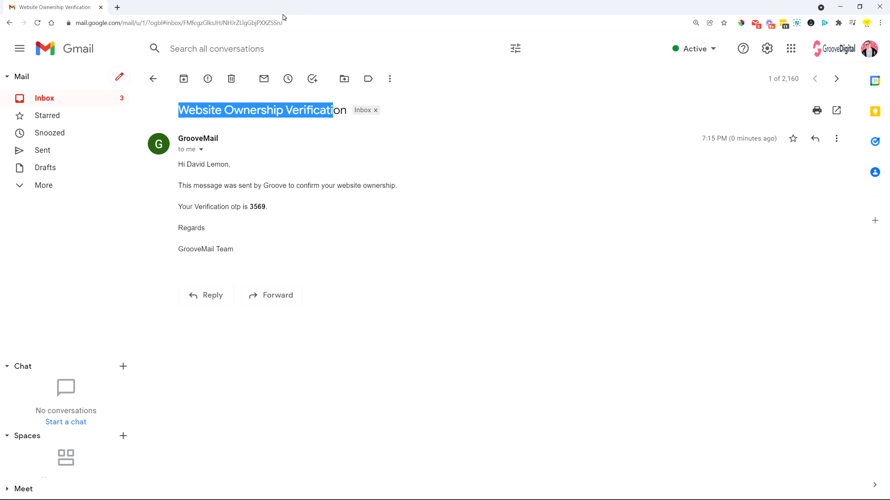
double_click(255, 207)
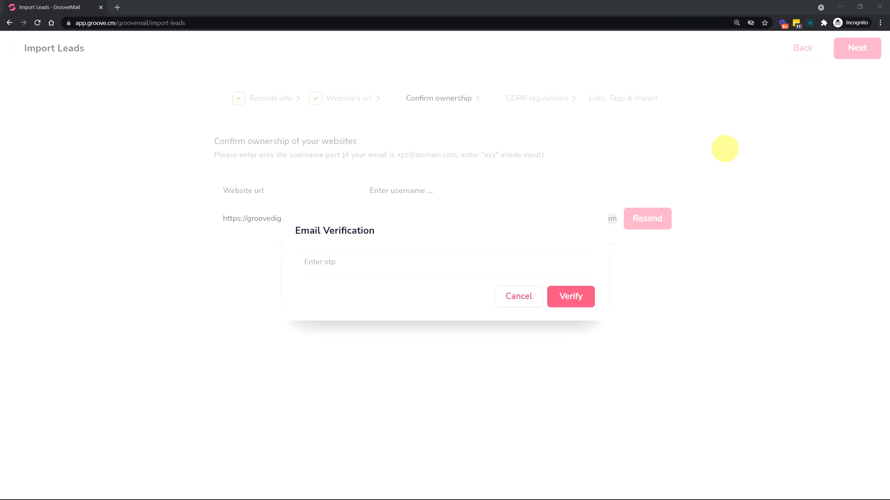
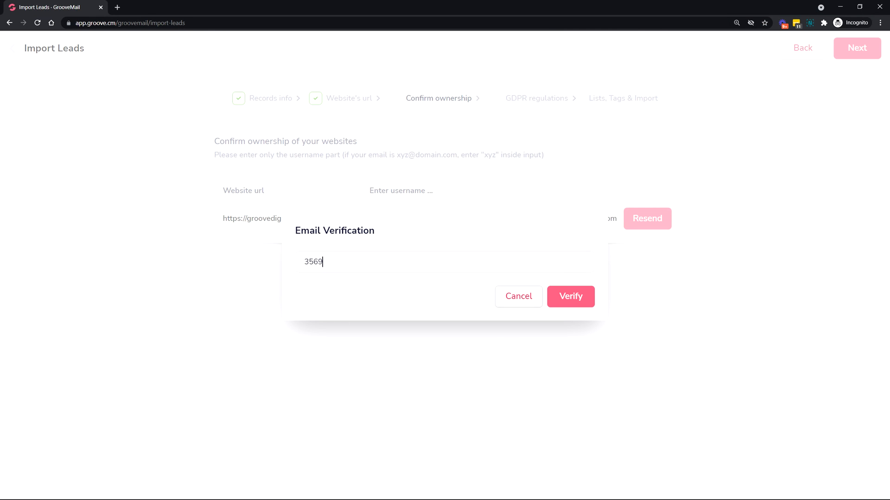
click(571, 296)
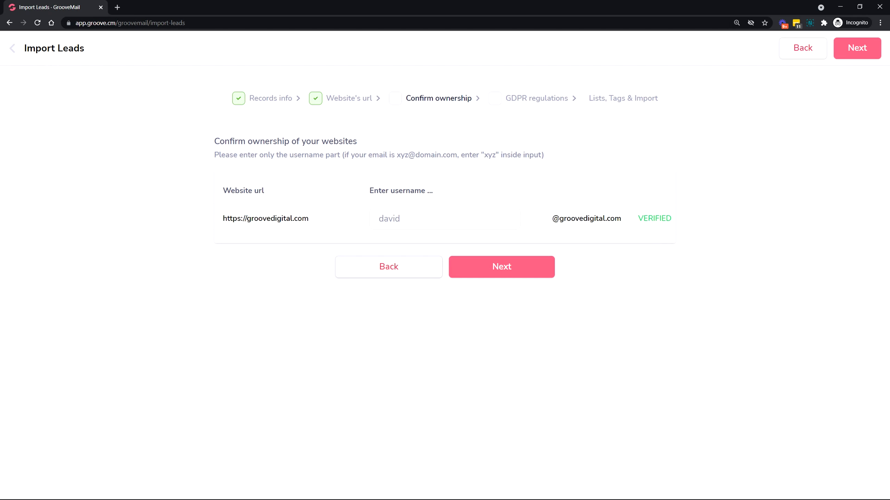
double_click(654, 218)
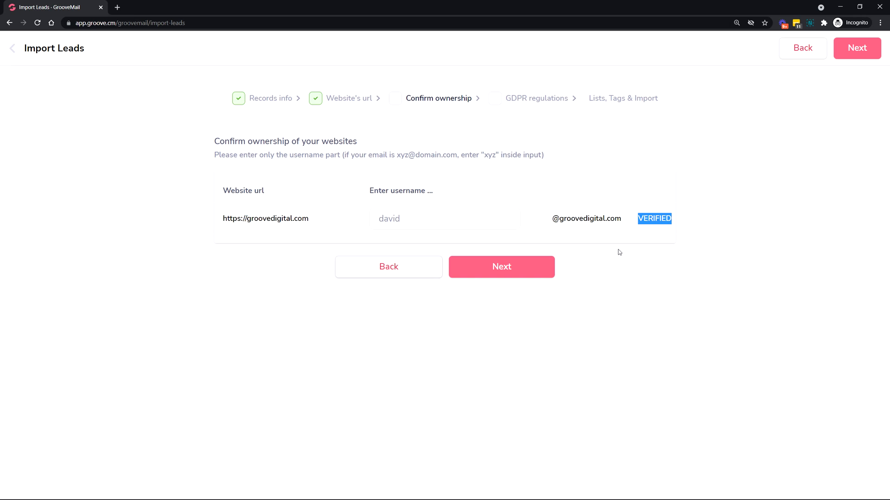
mouse_move(500, 267)
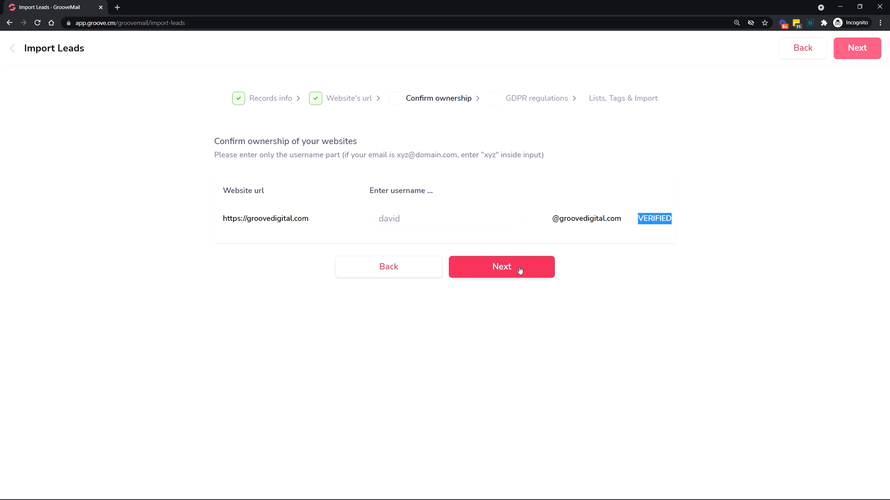
Answer Yes to GDPR terms agreement and contact consent, then continue
click(501, 267)
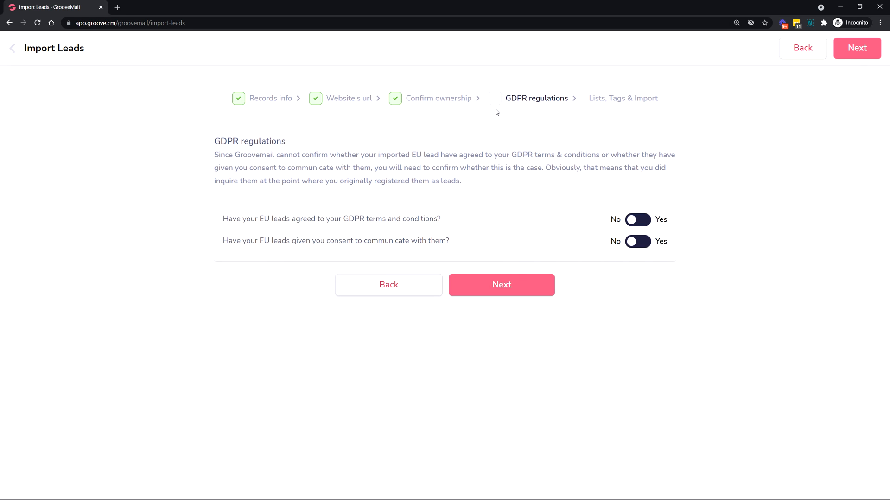
double_click(249, 142)
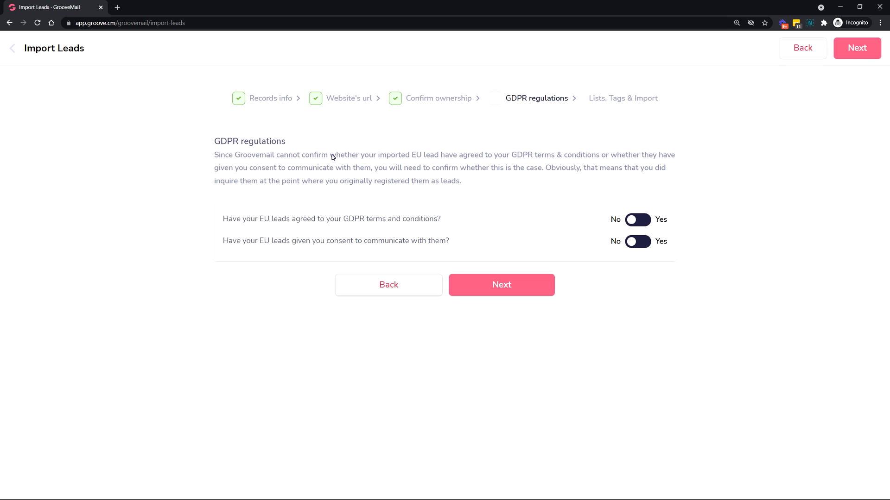
mouse_move(417, 164)
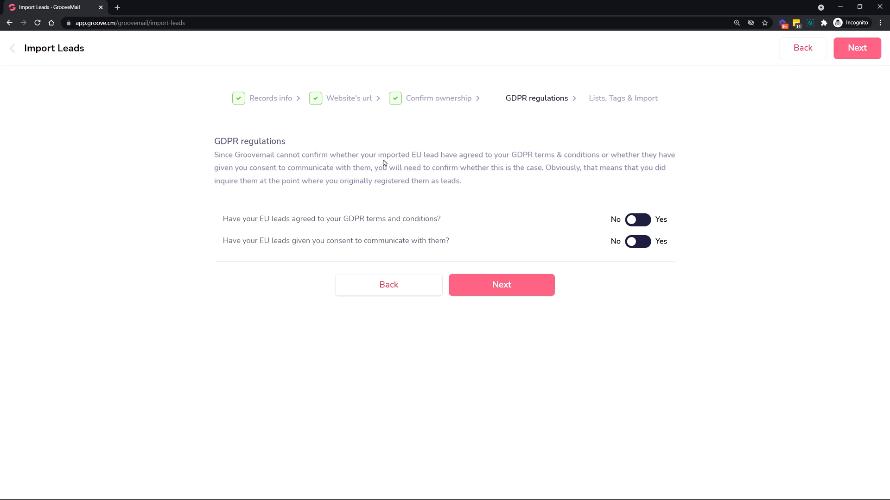
mouse_move(486, 227)
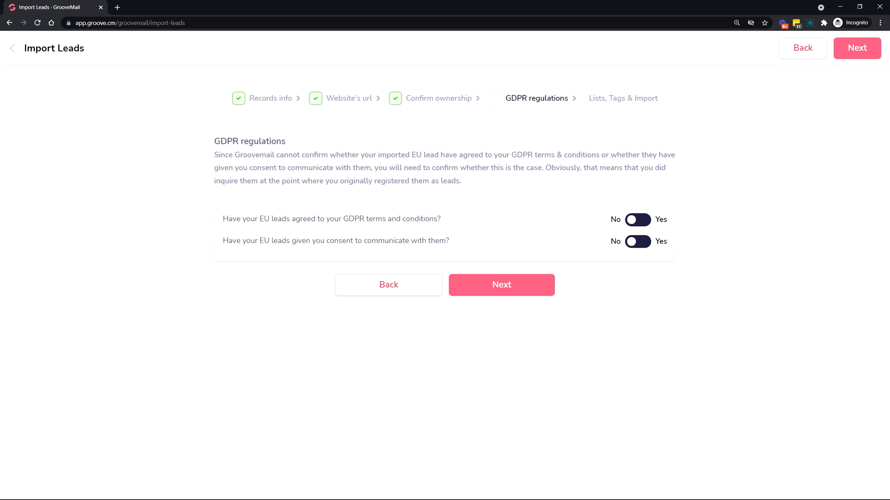
drag(224, 218, 366, 218)
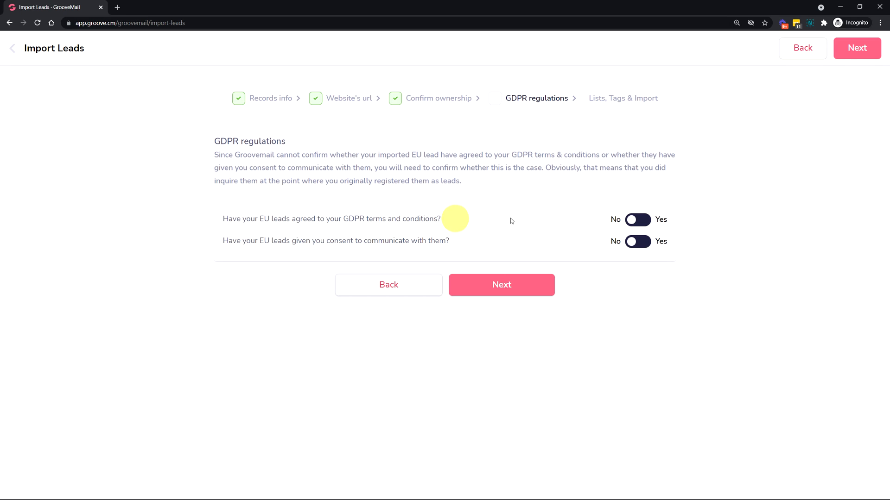
click(636, 220)
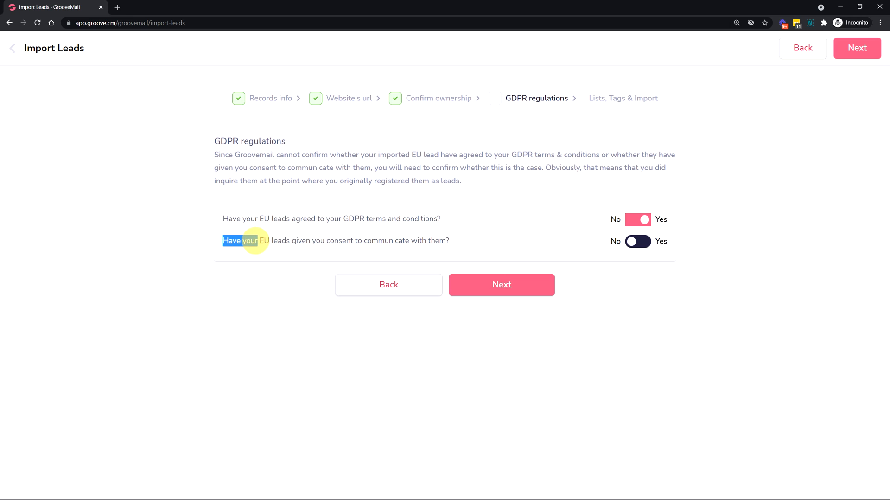
drag(255, 240, 448, 240)
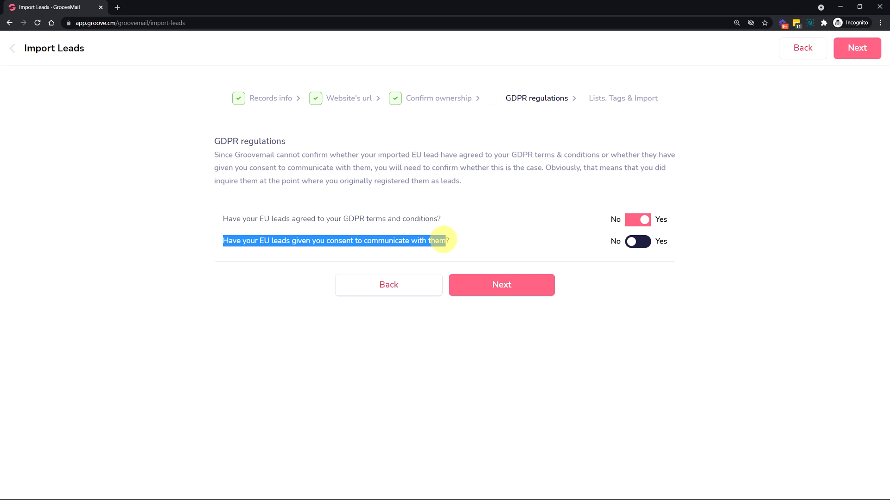
click(637, 240)
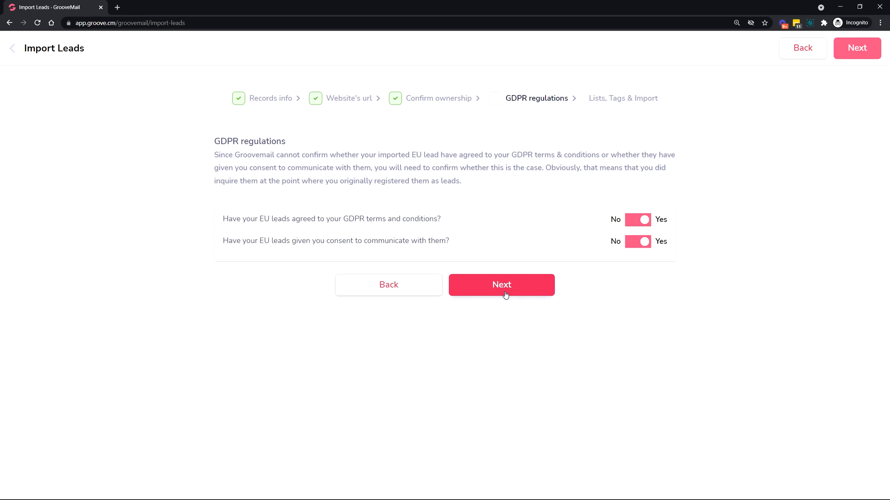
click(501, 284)
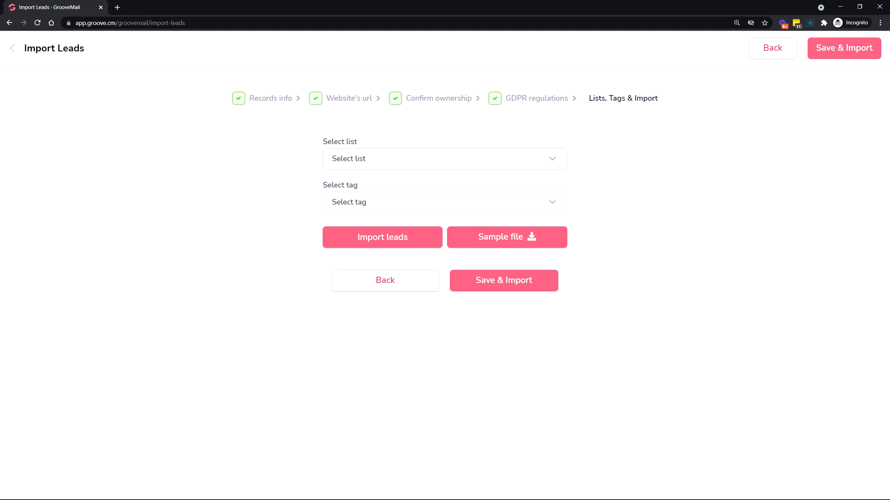
click(444, 159)
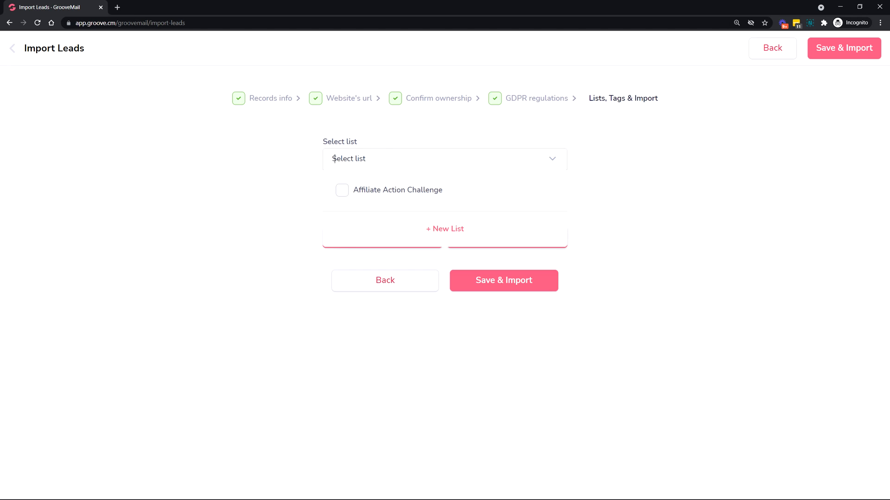
click(445, 159)
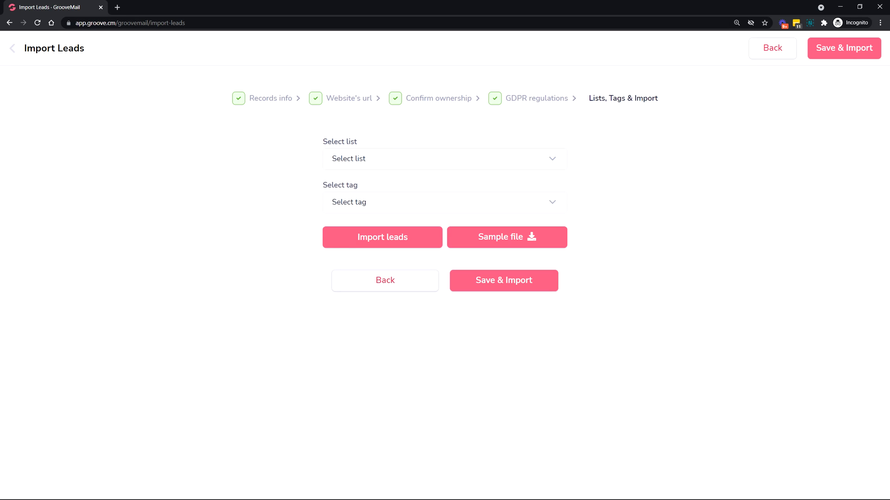
click(443, 202)
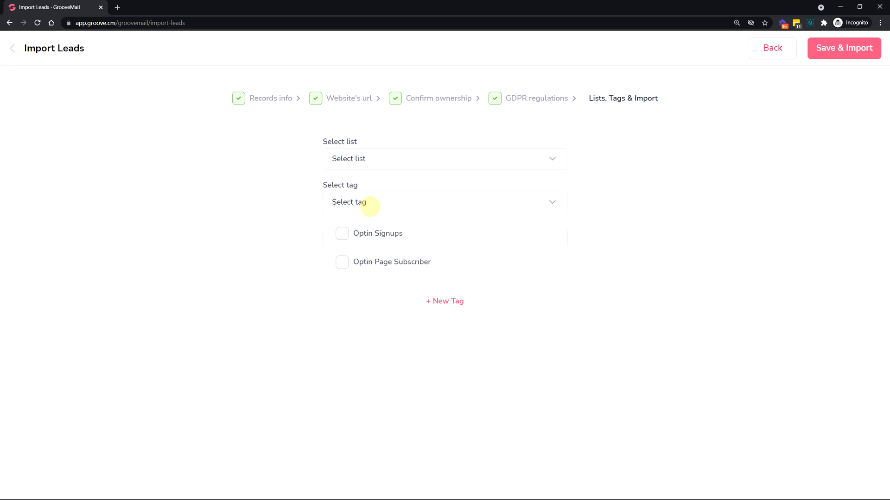
click(444, 202)
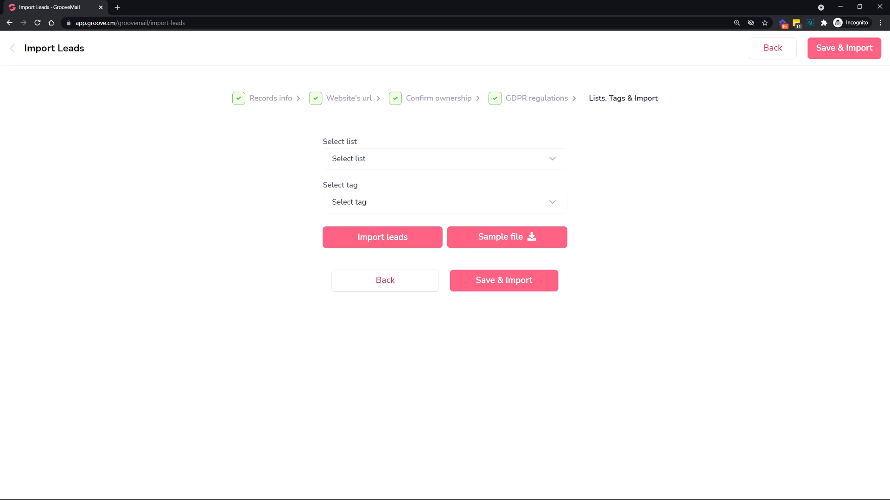
click(444, 159)
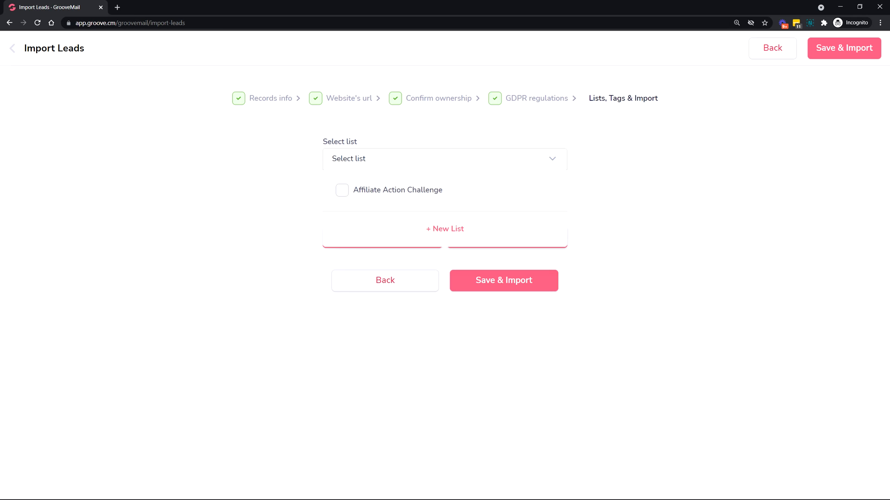
mouse_move(460, 186)
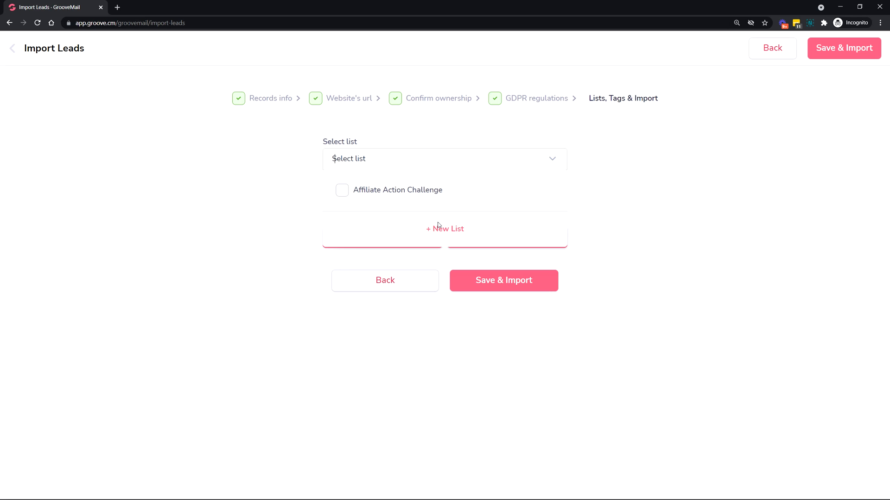
mouse_move(446, 230)
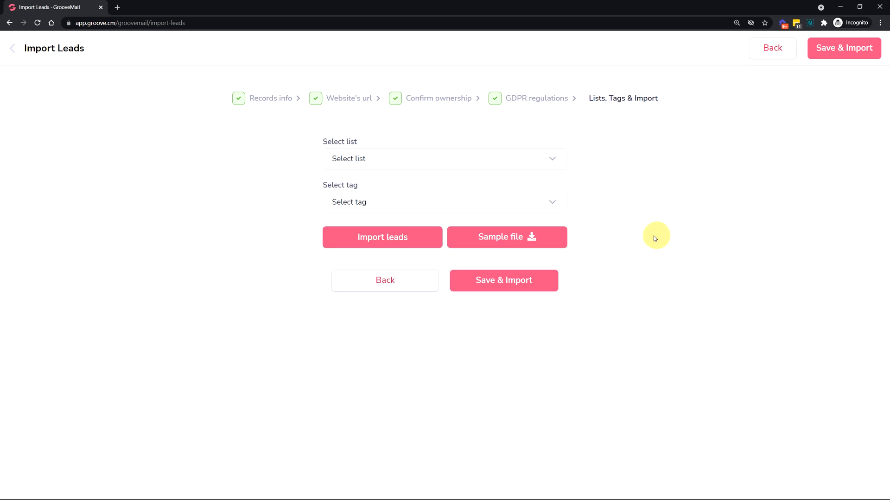
mouse_move(516, 251)
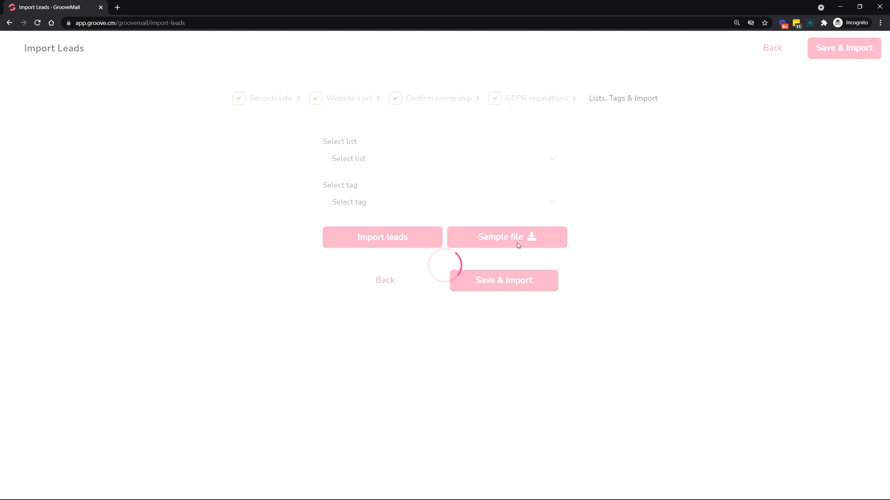
click(506, 237)
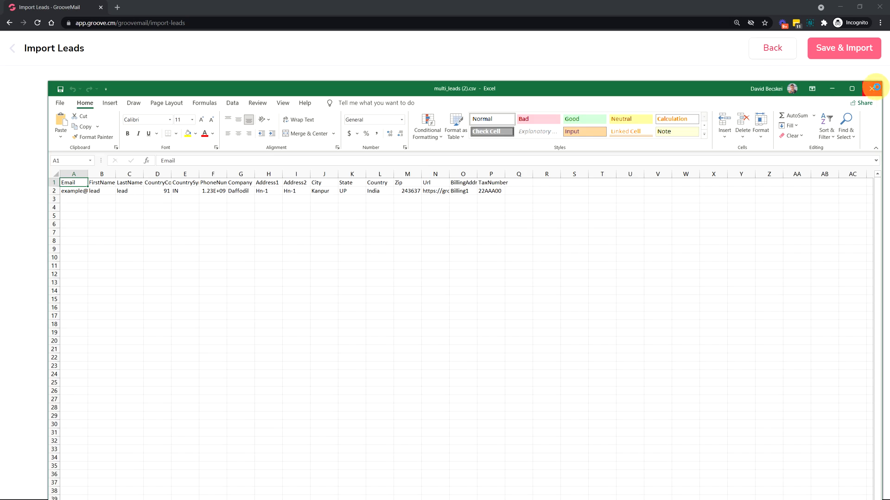
click(873, 88)
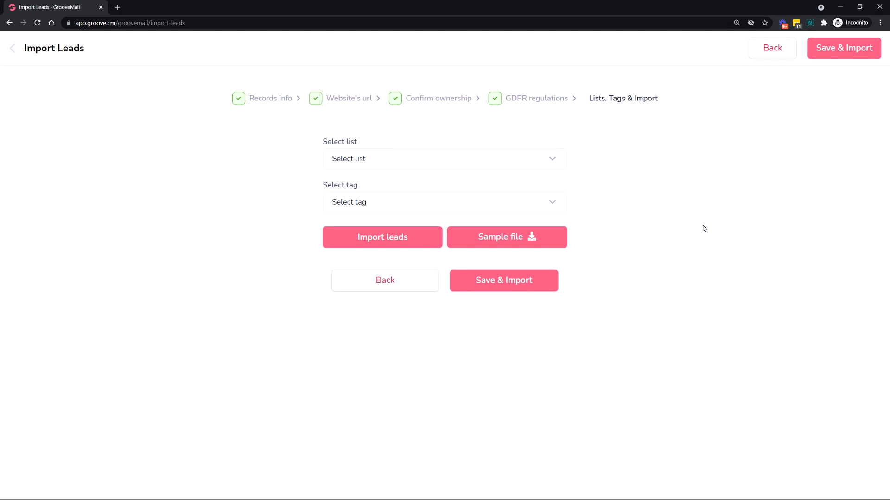
mouse_move(694, 221)
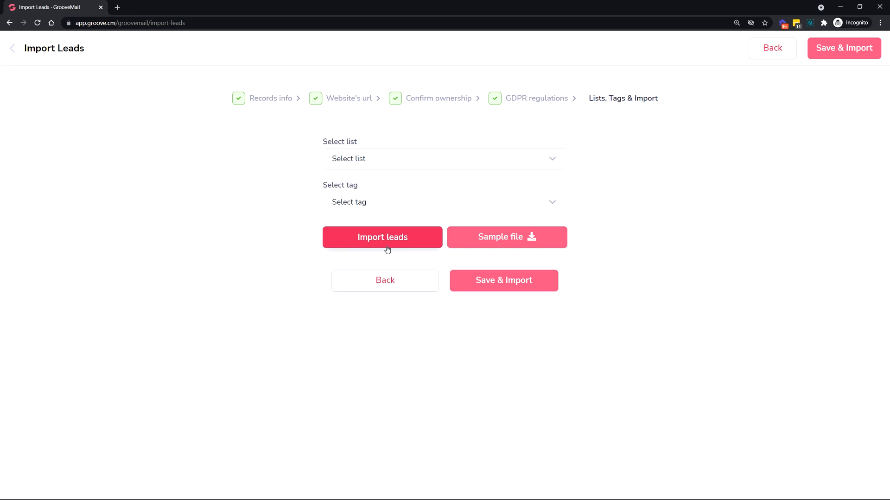
Upload multi_leads (2).csv and scroll through its column headers
click(382, 237)
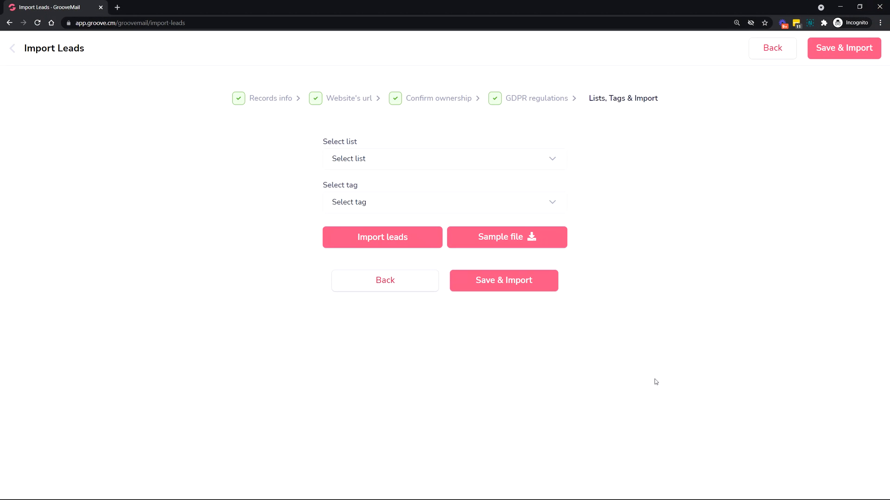
mouse_move(660, 332)
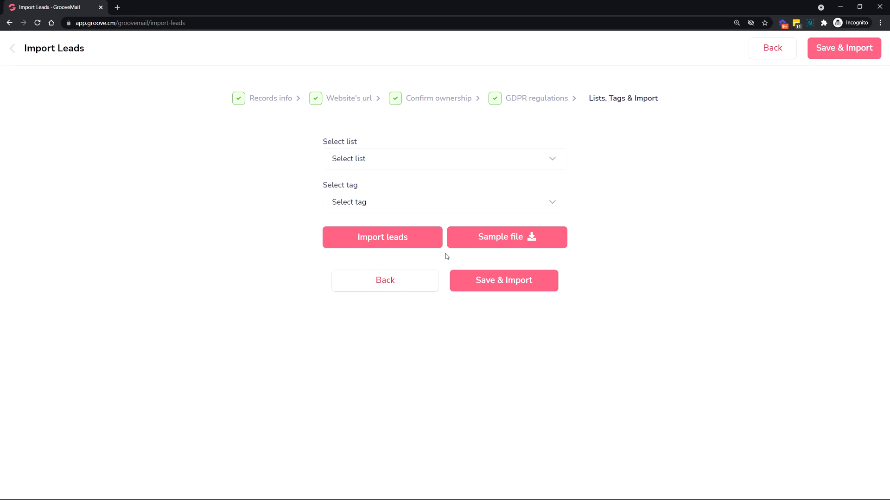
mouse_move(495, 259)
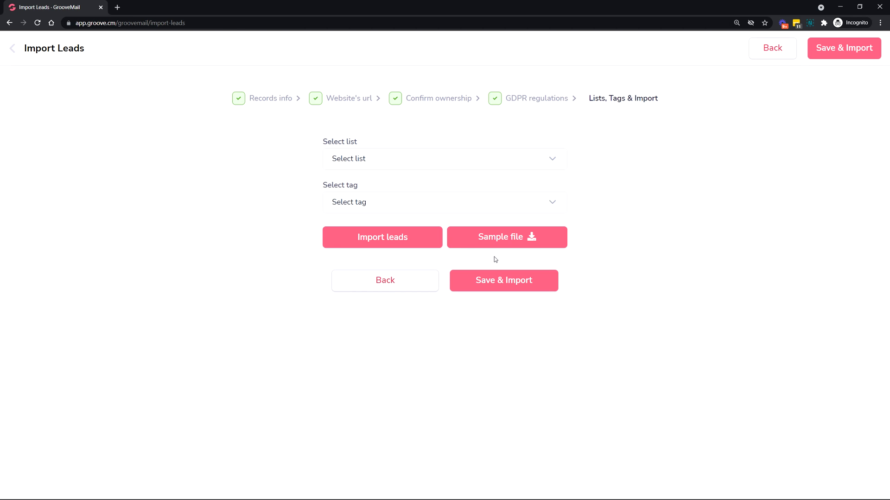
click(381, 237)
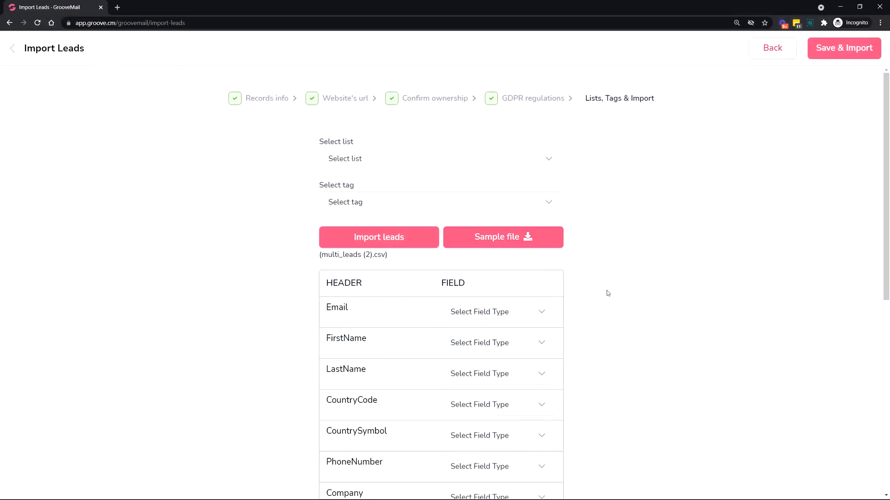
scroll(down, 3)
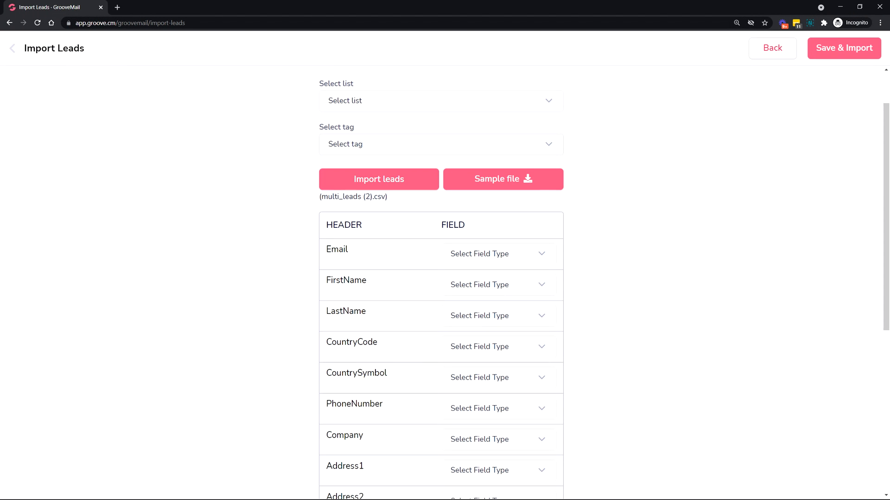
scroll(down, 3)
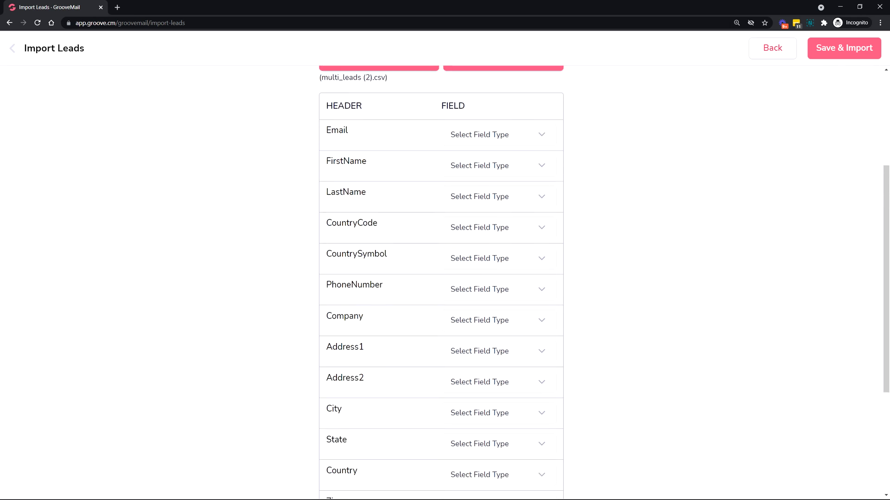
scroll(down, 3)
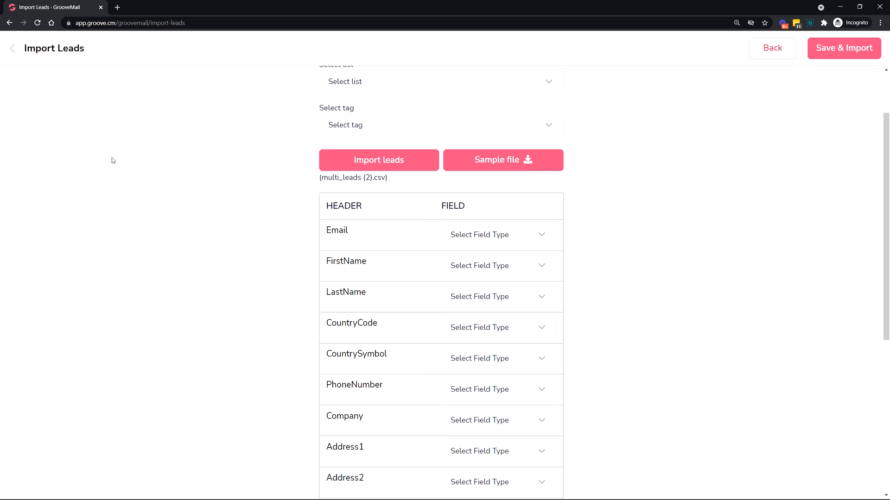
mouse_move(223, 214)
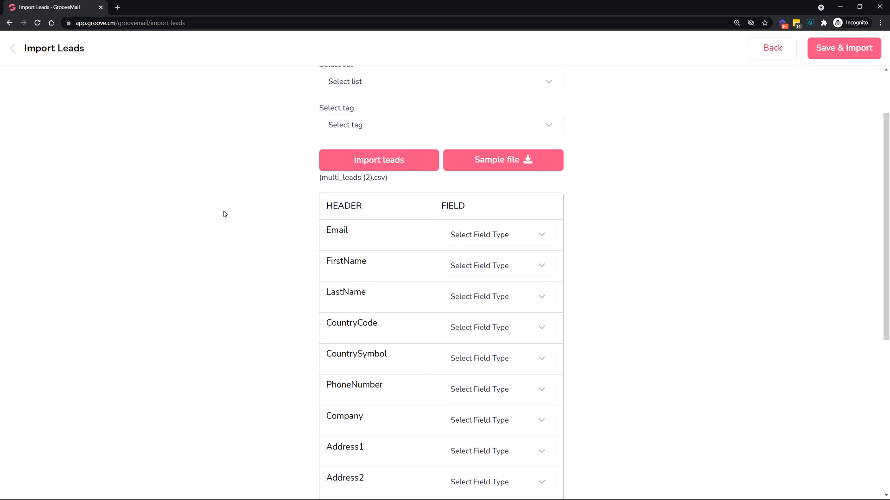
Map the CSV headers, e.g. Email and CountryCode, to matching lead fields
click(478, 235)
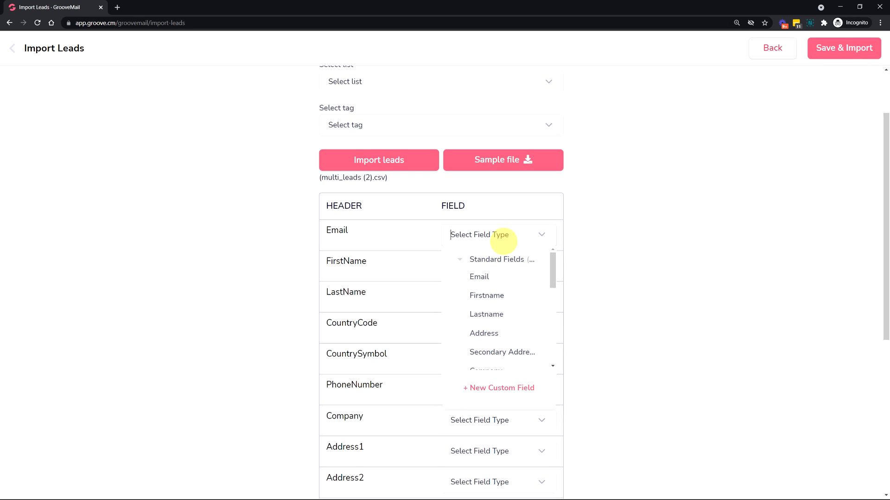
mouse_move(480, 277)
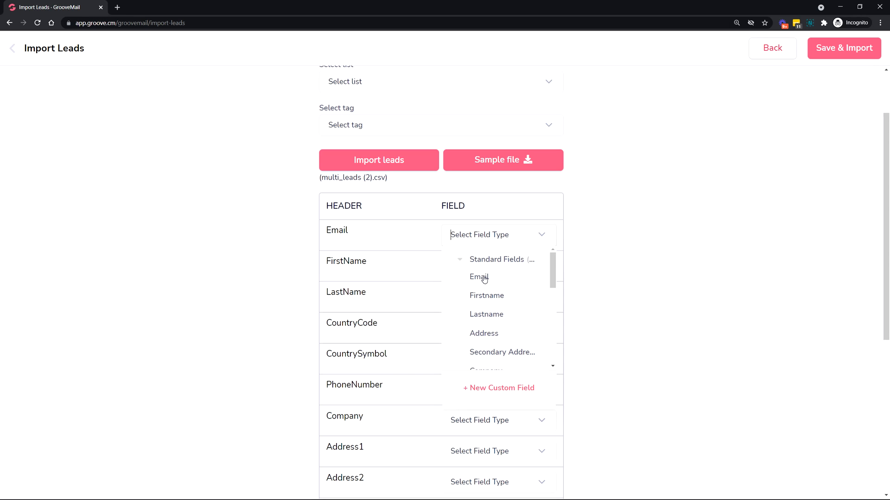
click(478, 277)
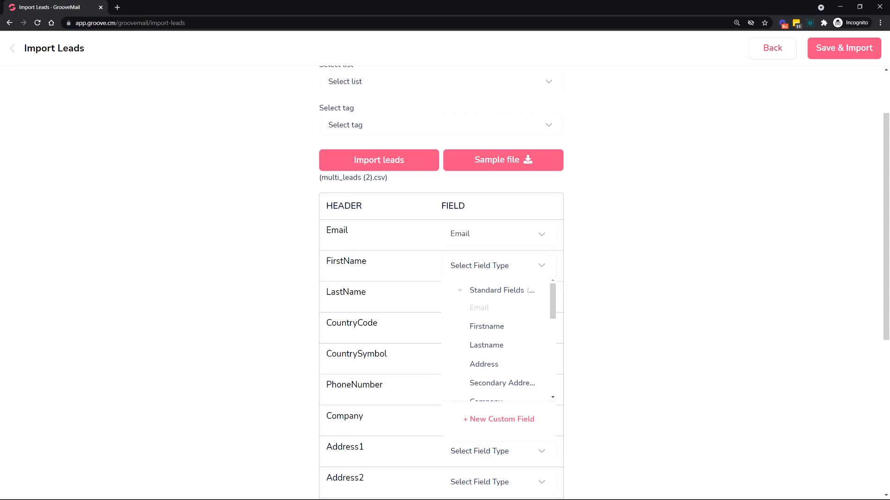
click(486, 326)
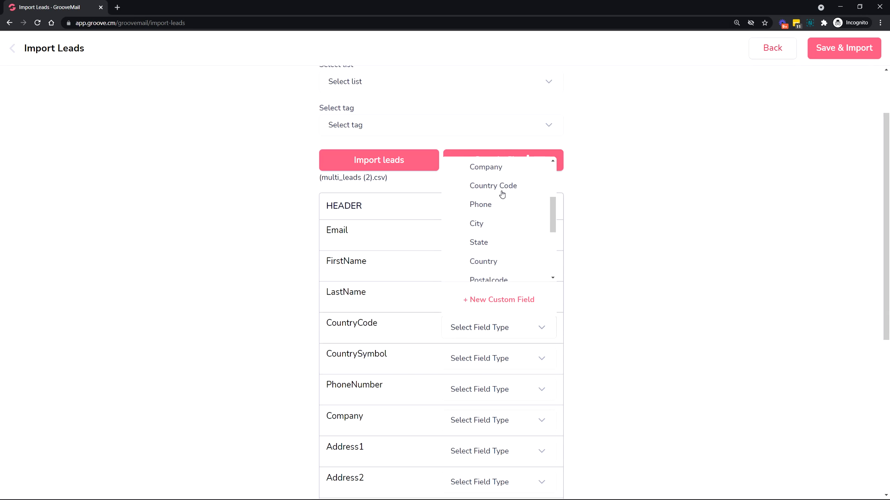
click(478, 359)
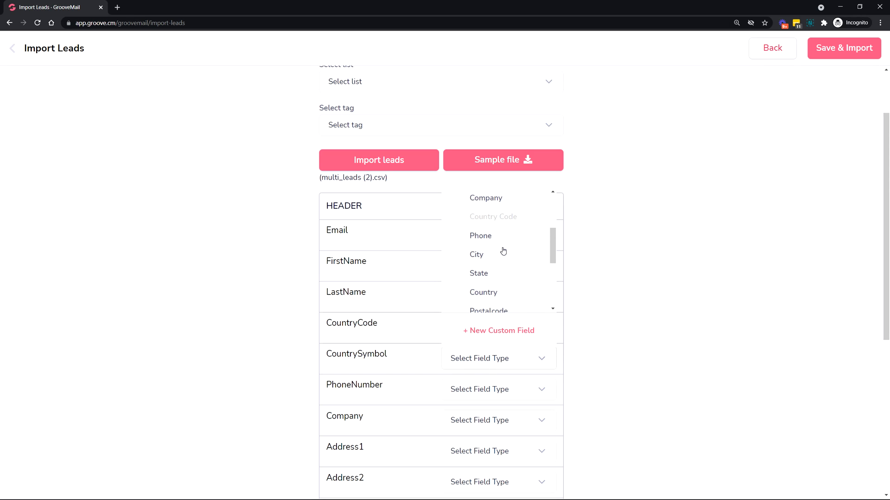
scroll(down, 3)
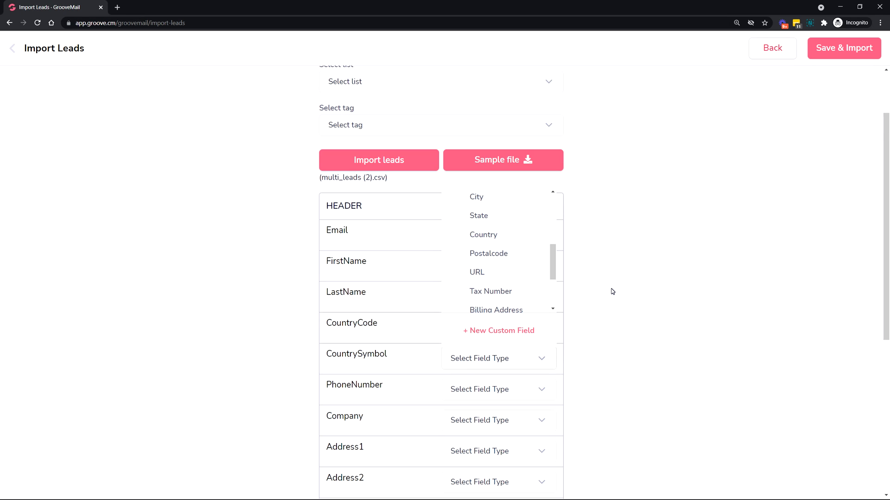
mouse_move(568, 230)
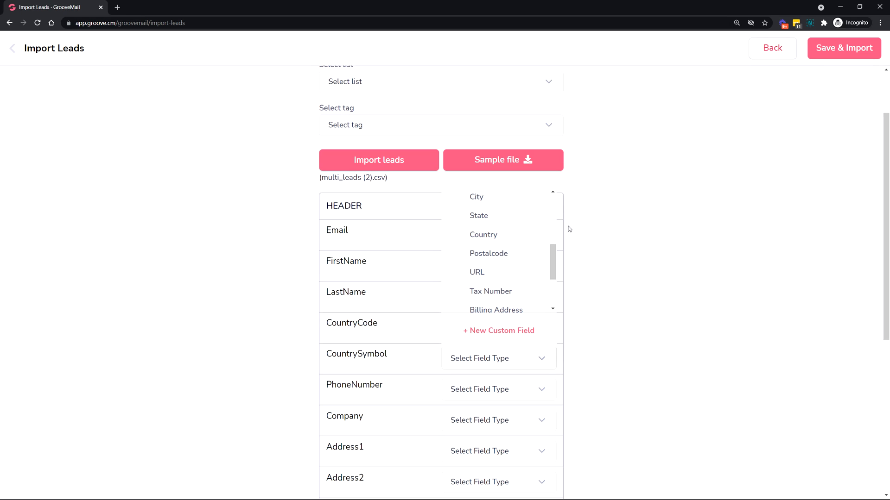
click(479, 358)
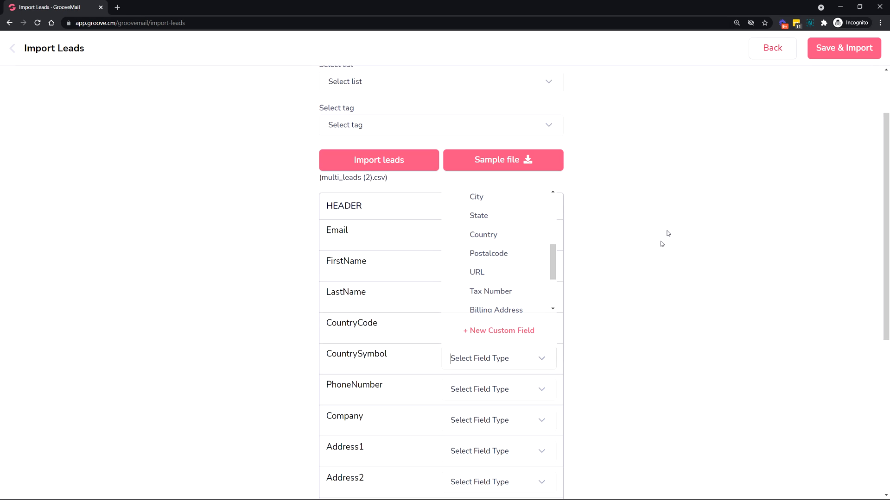
scroll(down, 3)
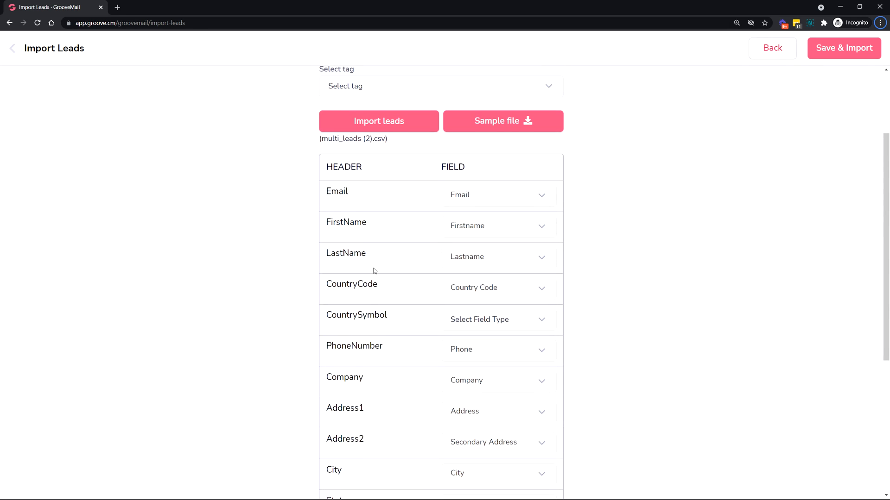
scroll(down, 3)
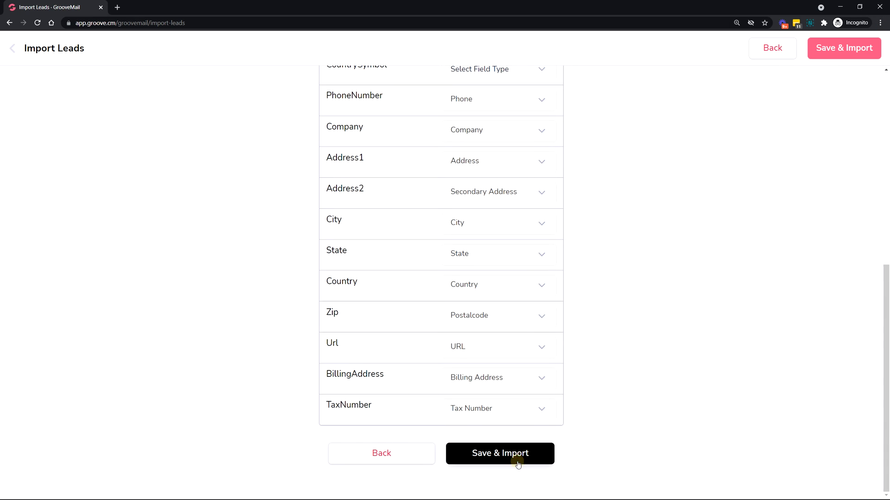
Assign the leads to the Affiliate Action Challenge list and Save & Import
scroll(up, 3)
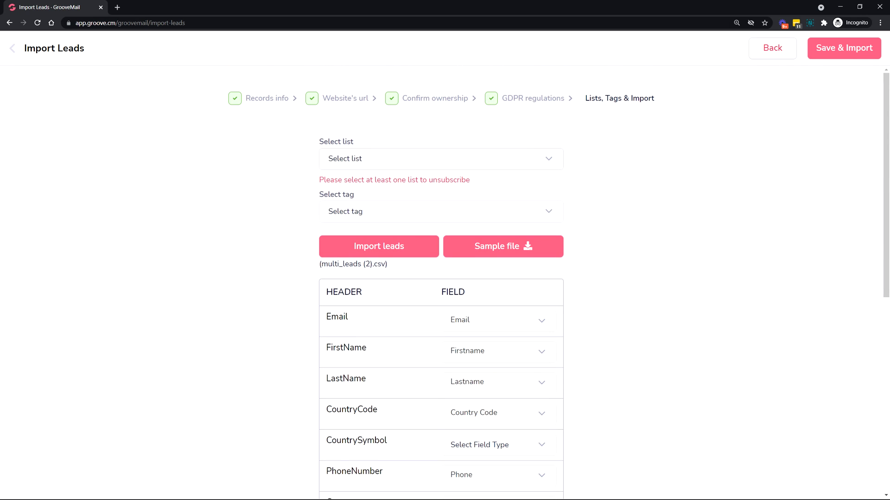
click(440, 159)
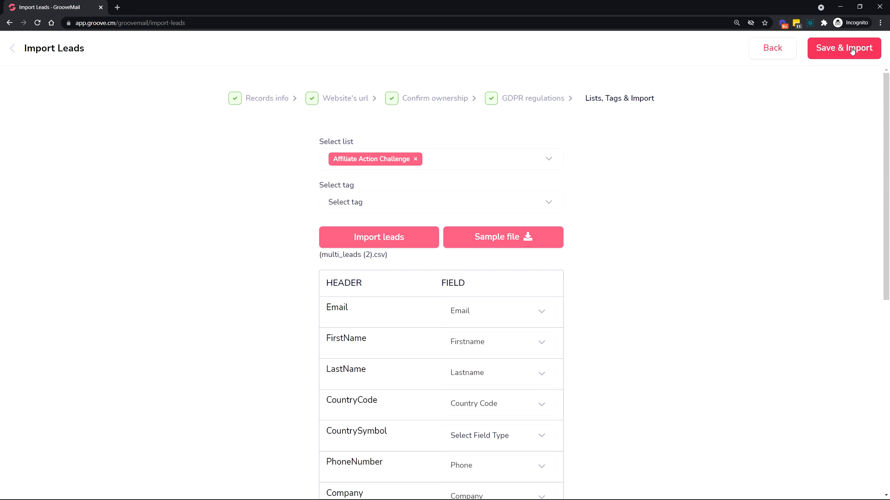
click(844, 48)
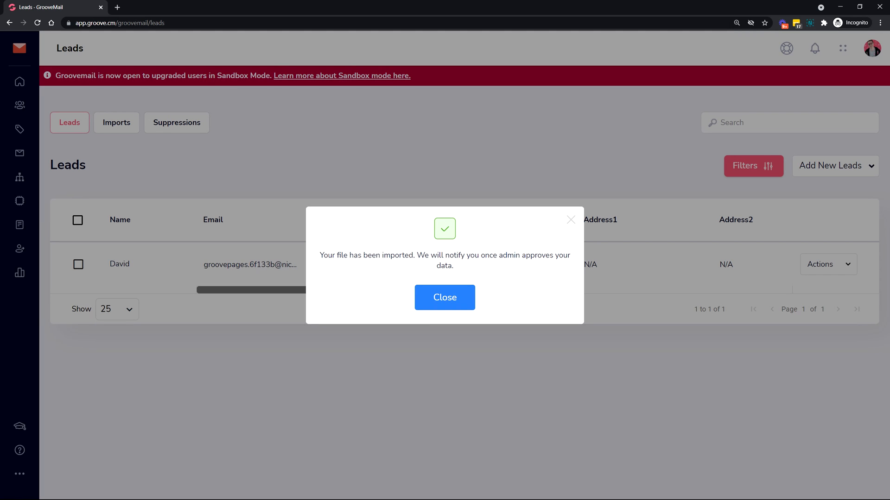
Dismiss the import confirmation message
drag(319, 254, 516, 255)
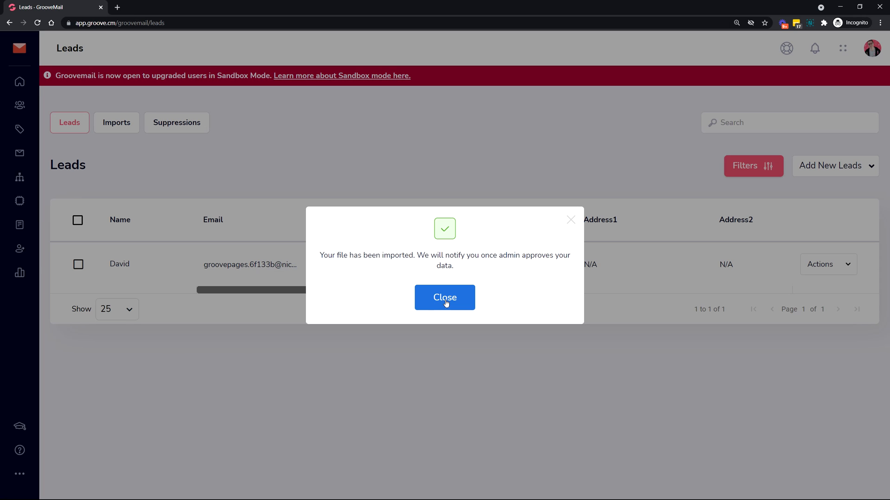
click(445, 297)
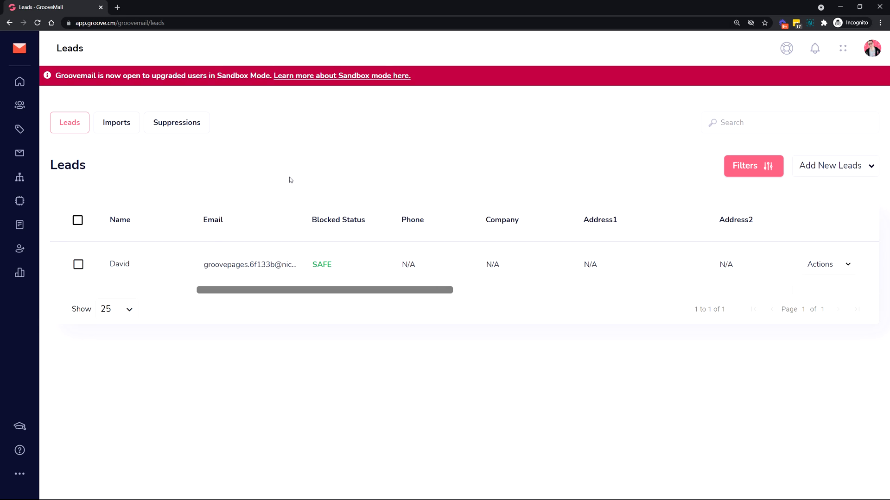
mouse_move(22, 119)
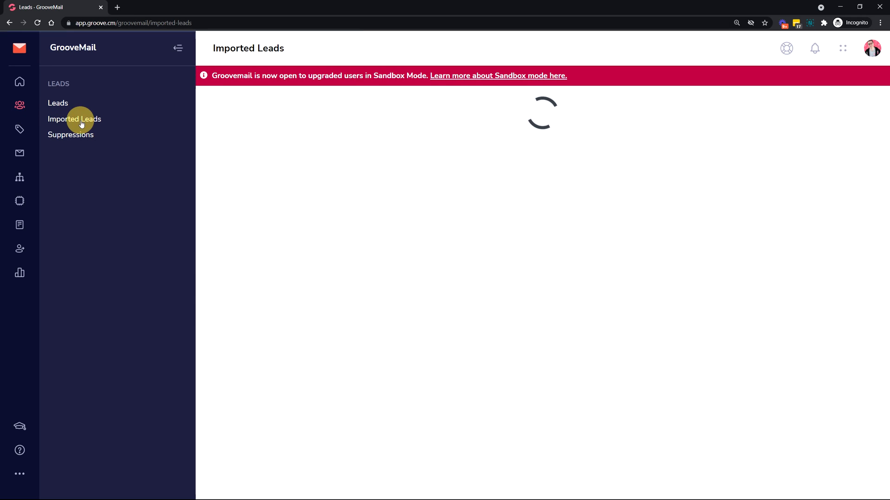
Check that multi_leads (2).csv shows Total 1 and status APPROVED in Imported Leads
click(74, 119)
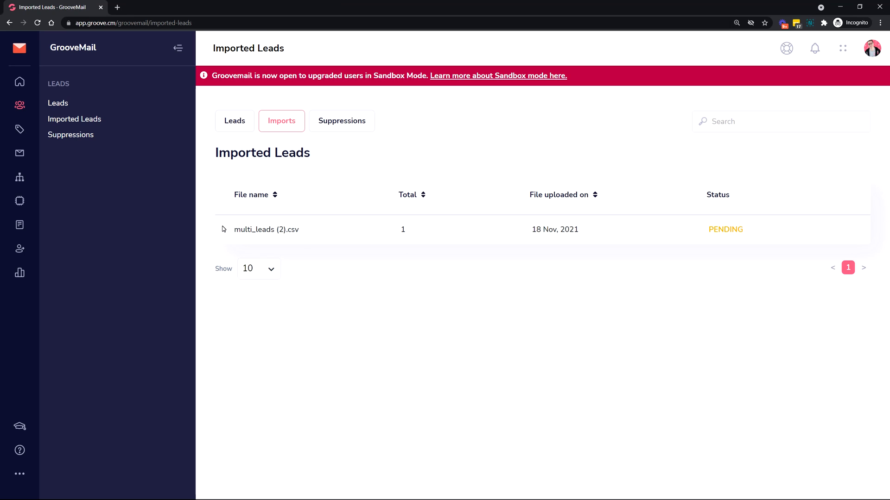
double_click(265, 230)
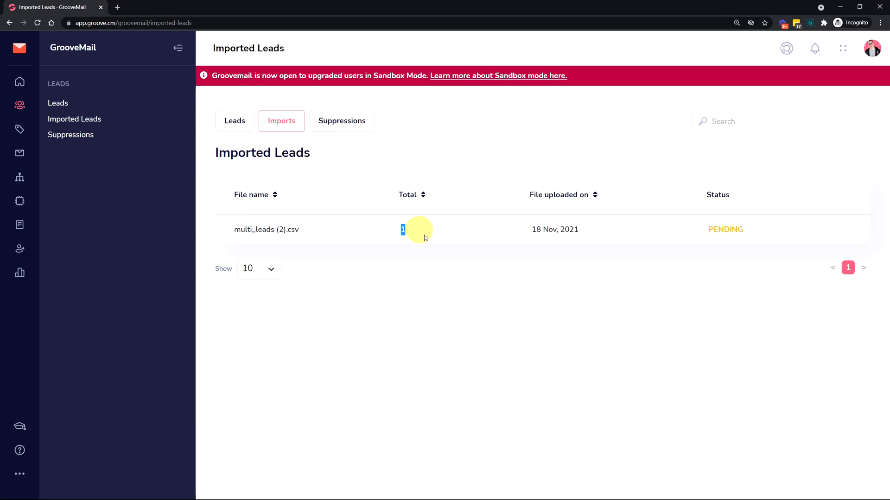
mouse_move(574, 240)
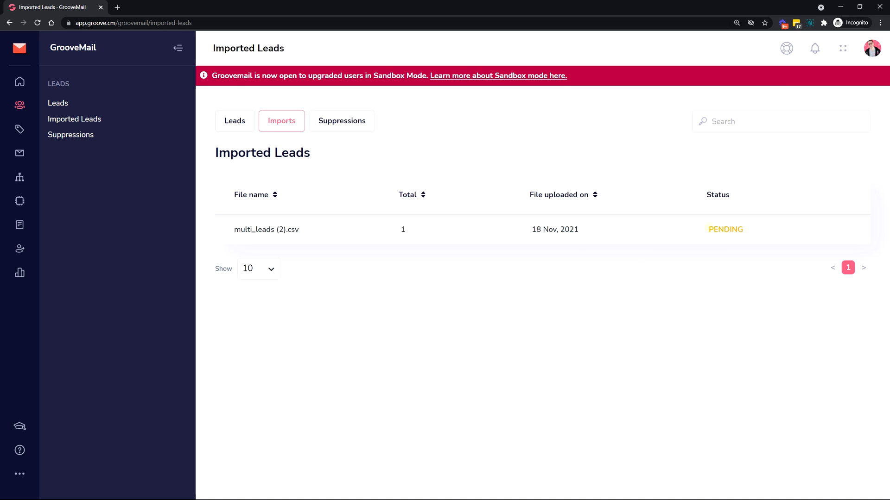
double_click(725, 230)
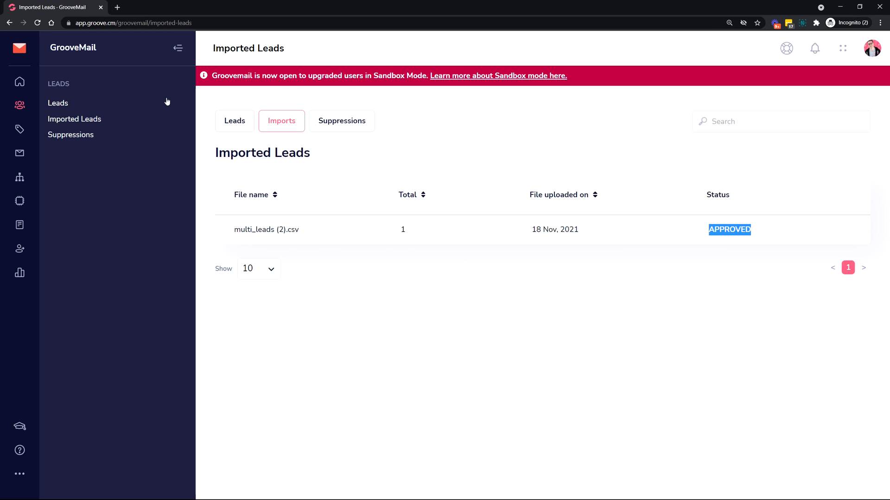
click(177, 48)
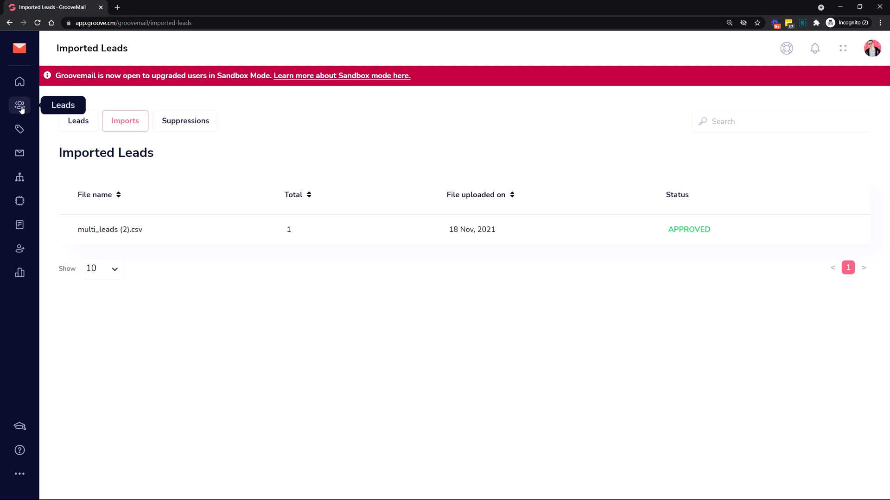
Open the Leads table and scroll across the imported lead's columns
click(77, 121)
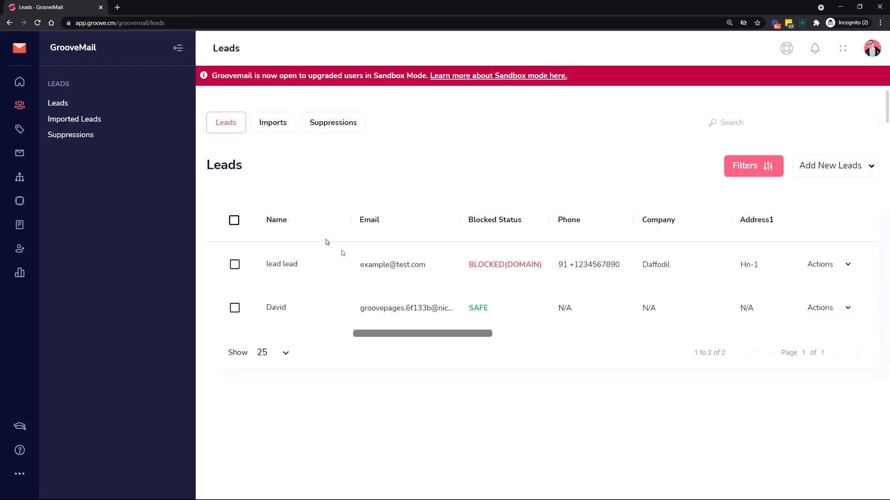
mouse_move(293, 309)
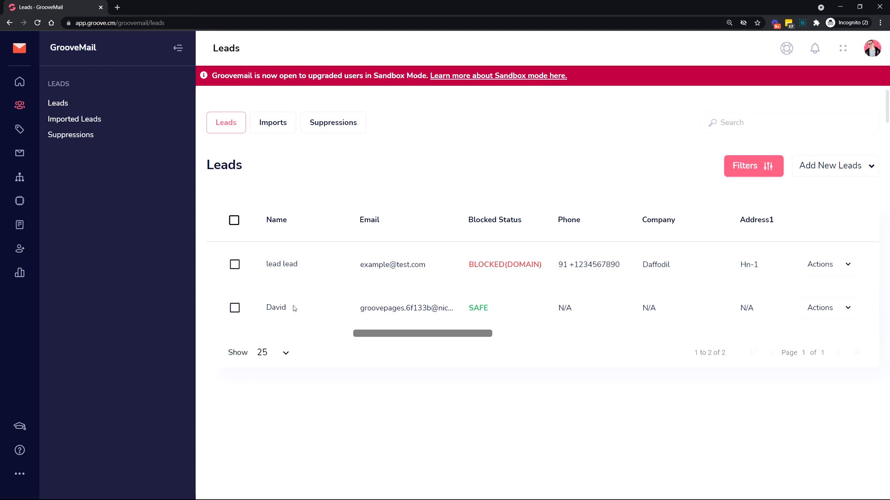
mouse_move(524, 271)
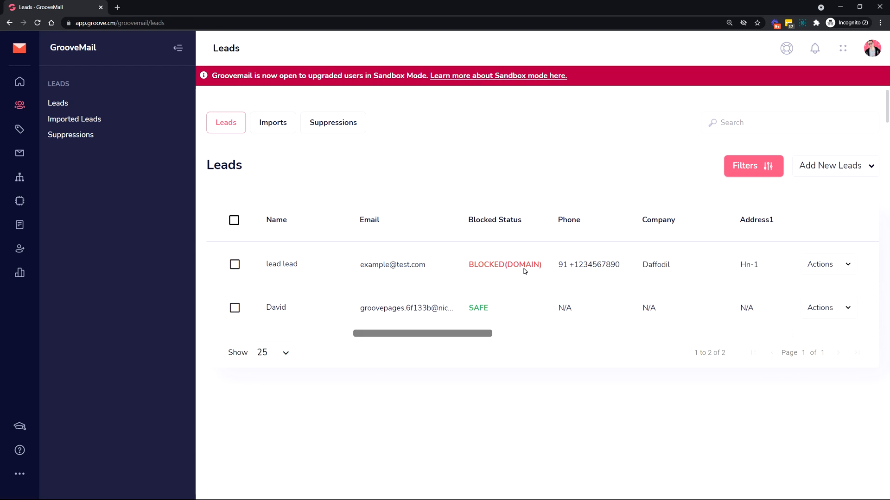
mouse_move(419, 341)
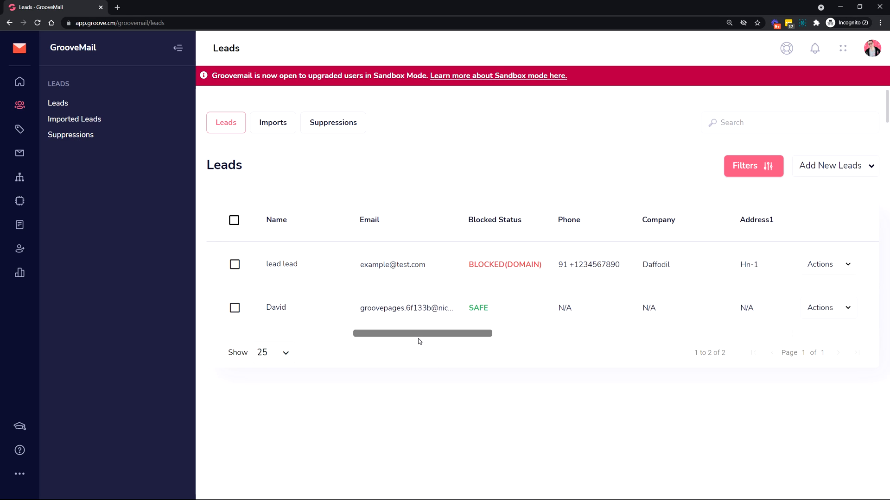
mouse_move(281, 264)
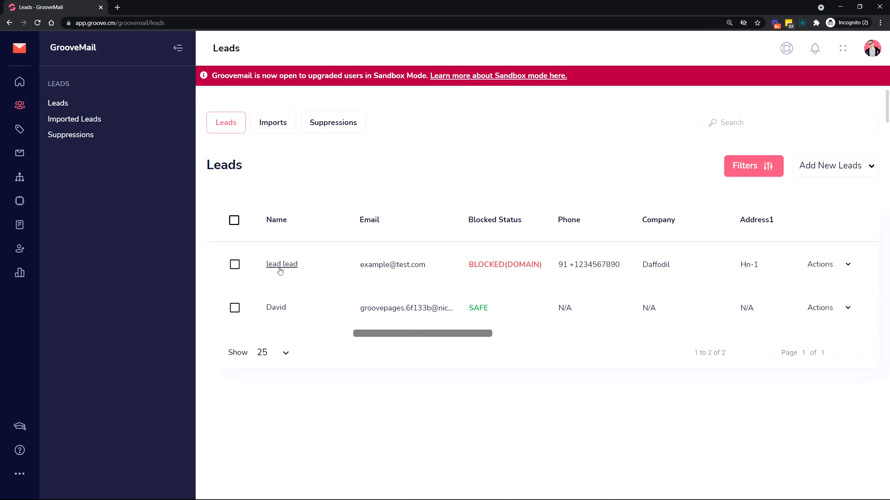
mouse_move(361, 272)
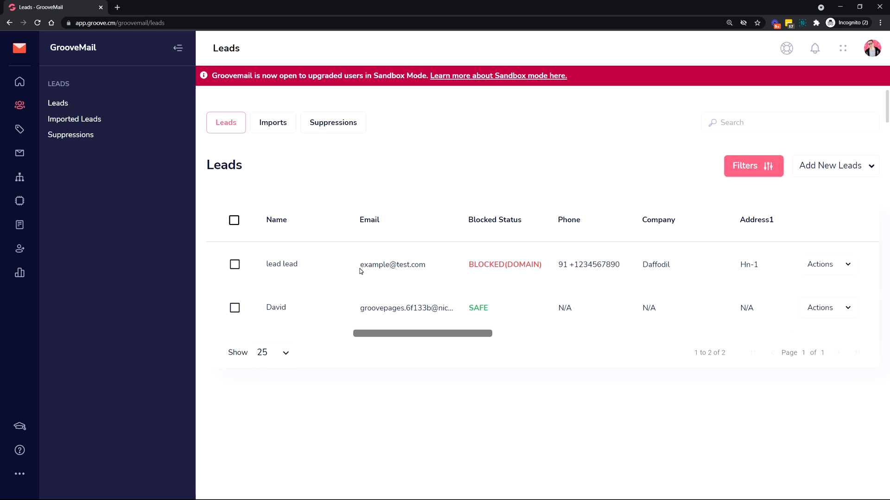
mouse_move(413, 295)
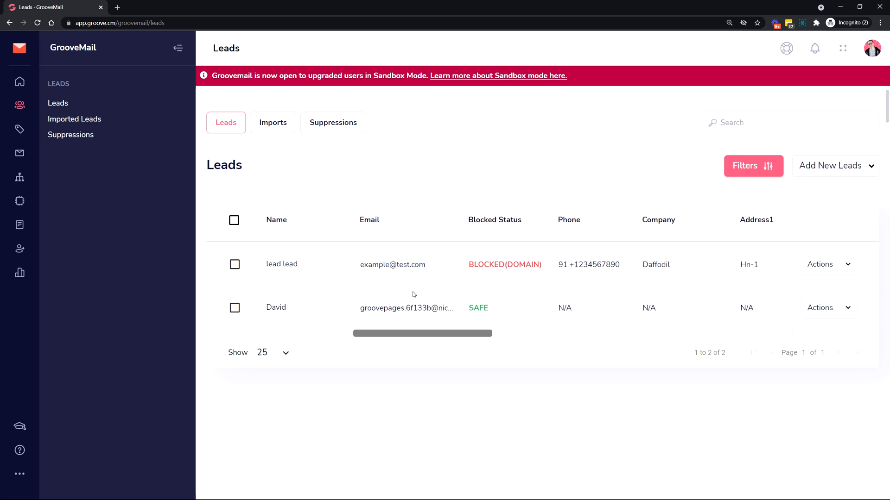
drag(423, 333, 522, 334)
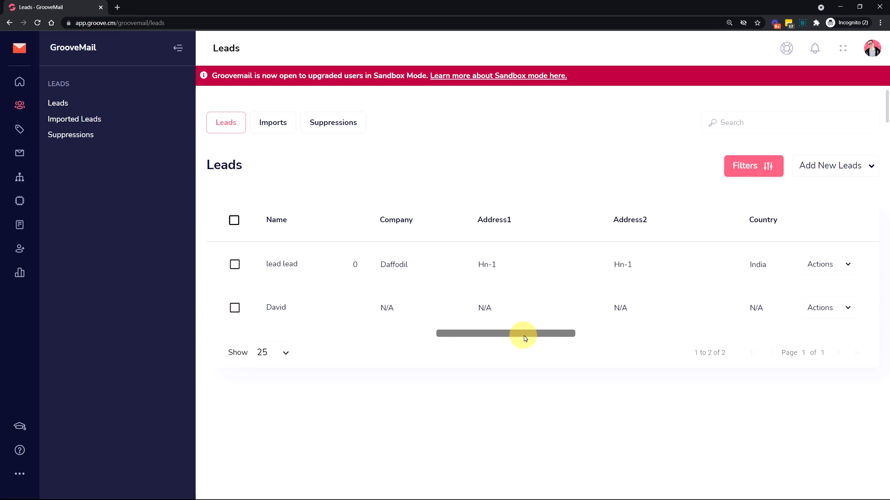
drag(522, 334, 754, 333)
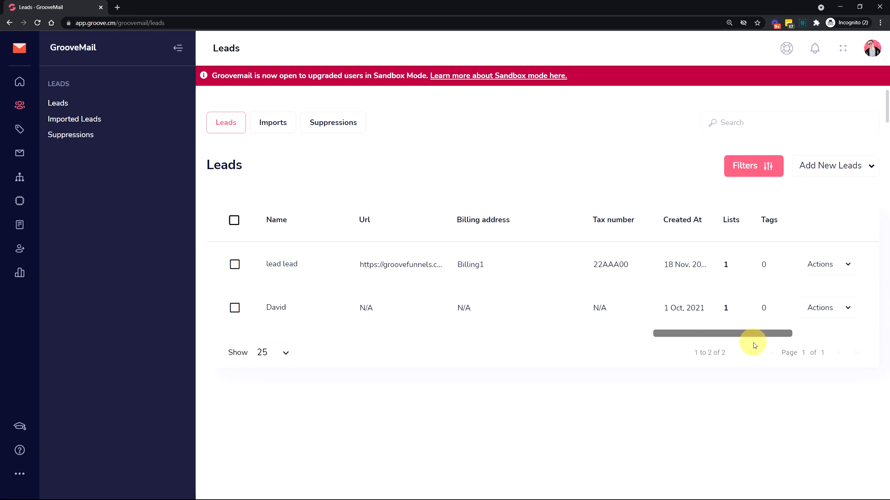
scroll(left, 3)
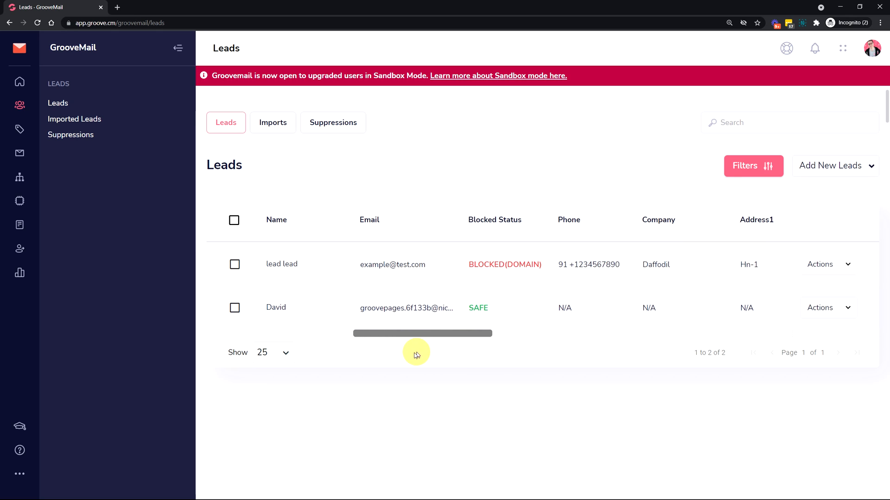
mouse_move(200, 104)
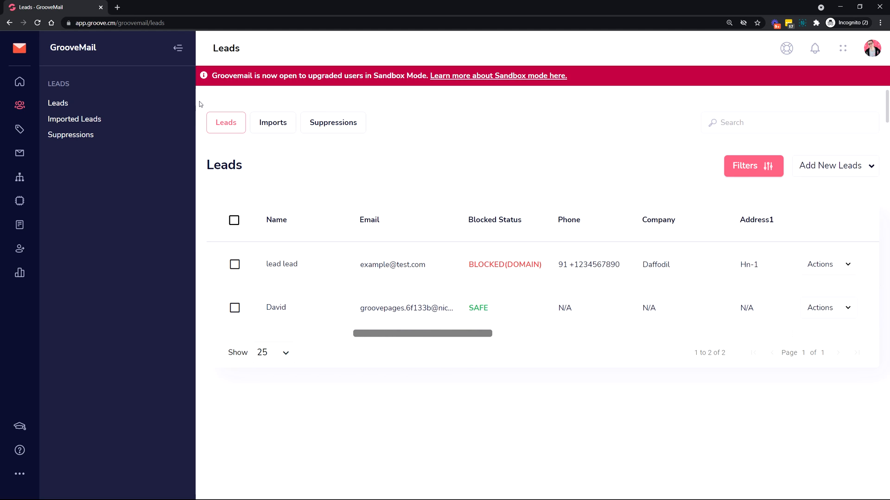
mouse_move(228, 185)
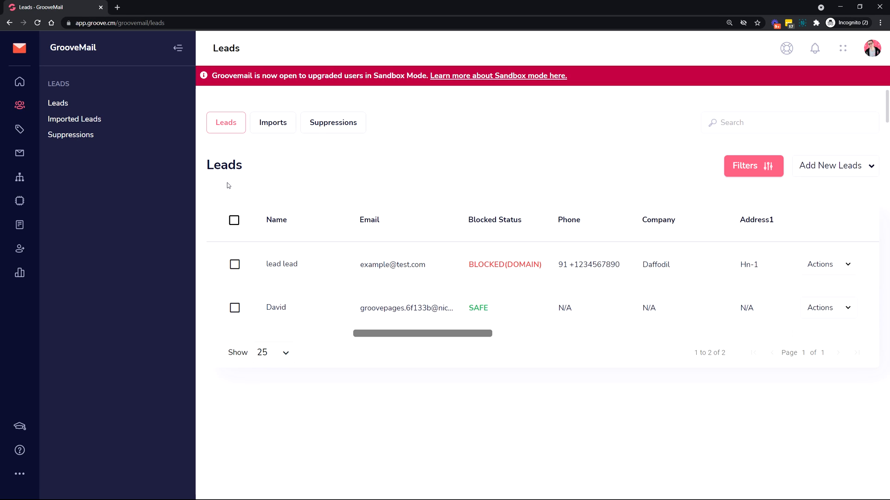
mouse_move(286, 181)
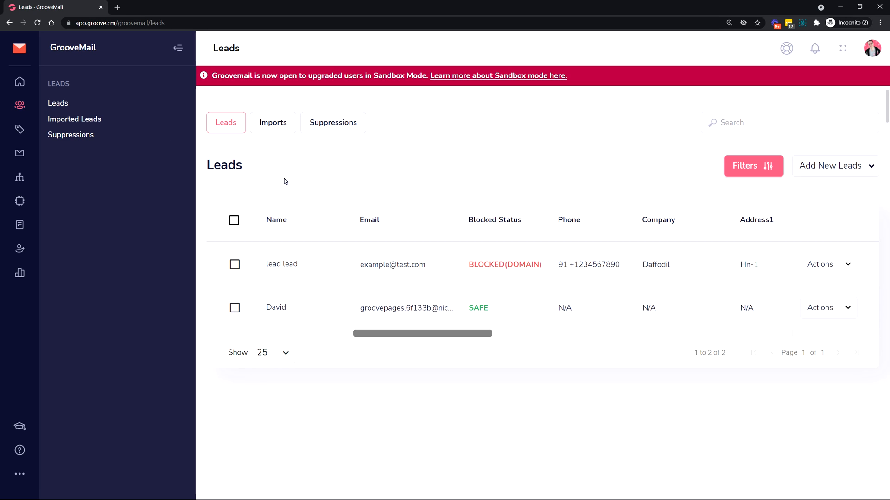
mouse_move(393, 188)
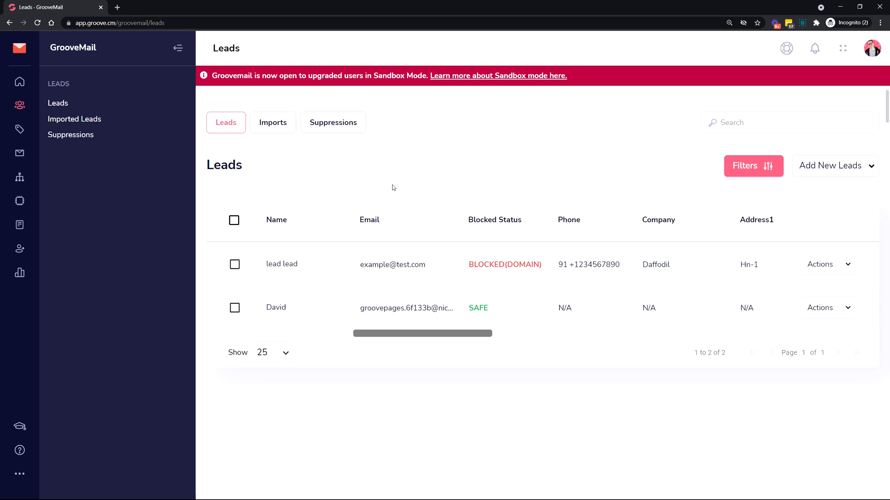